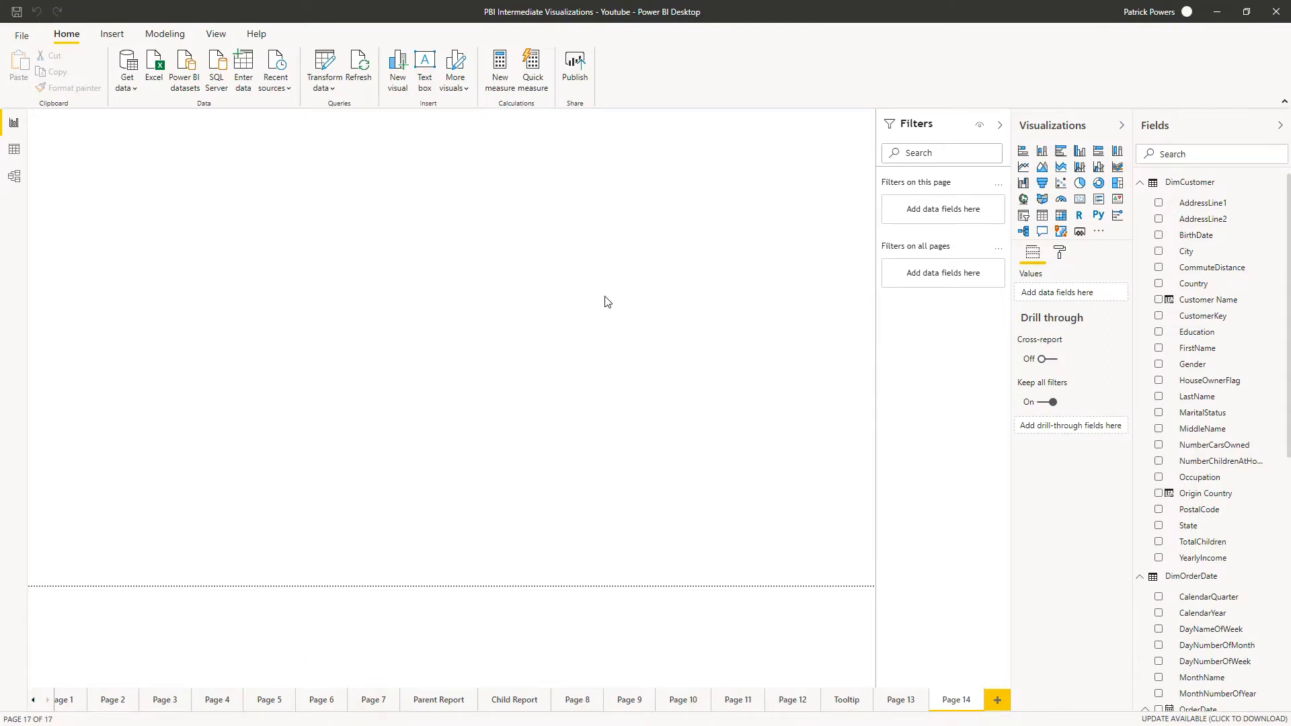
mouse_move(1191, 304)
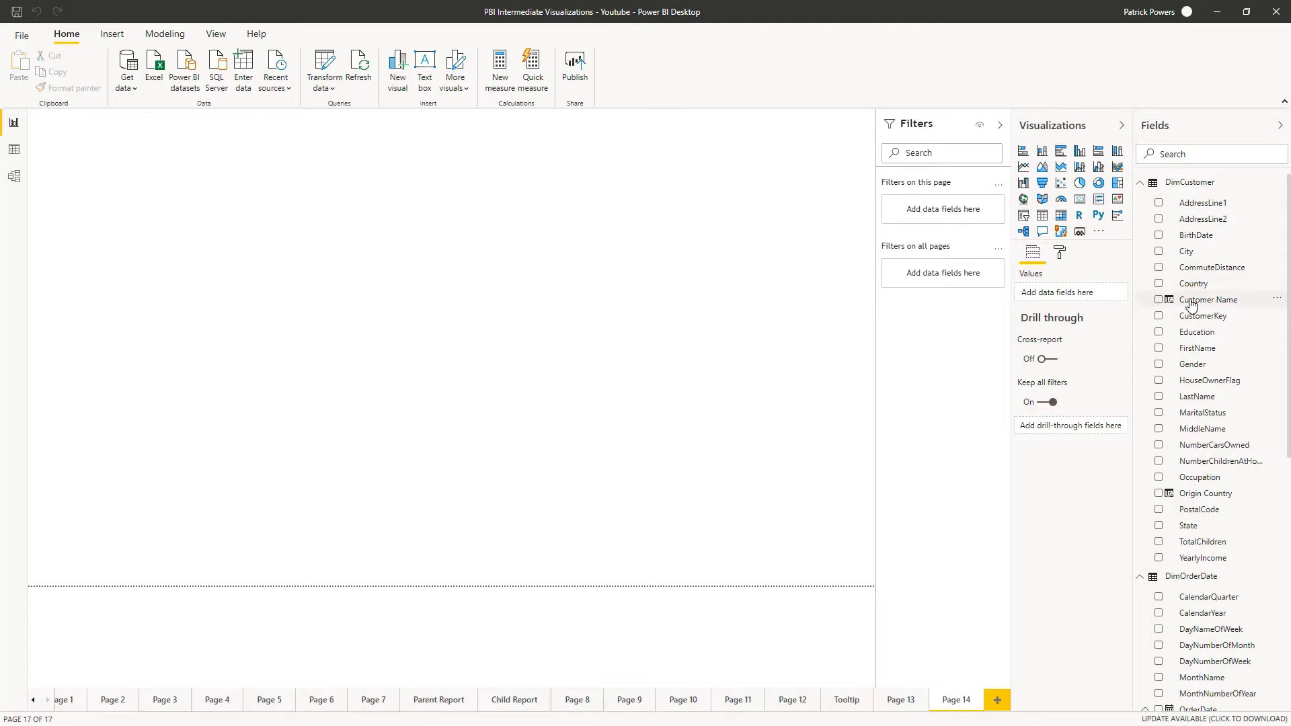
- Bring up the context options for the State field in the customer table
right_click(1208, 298)
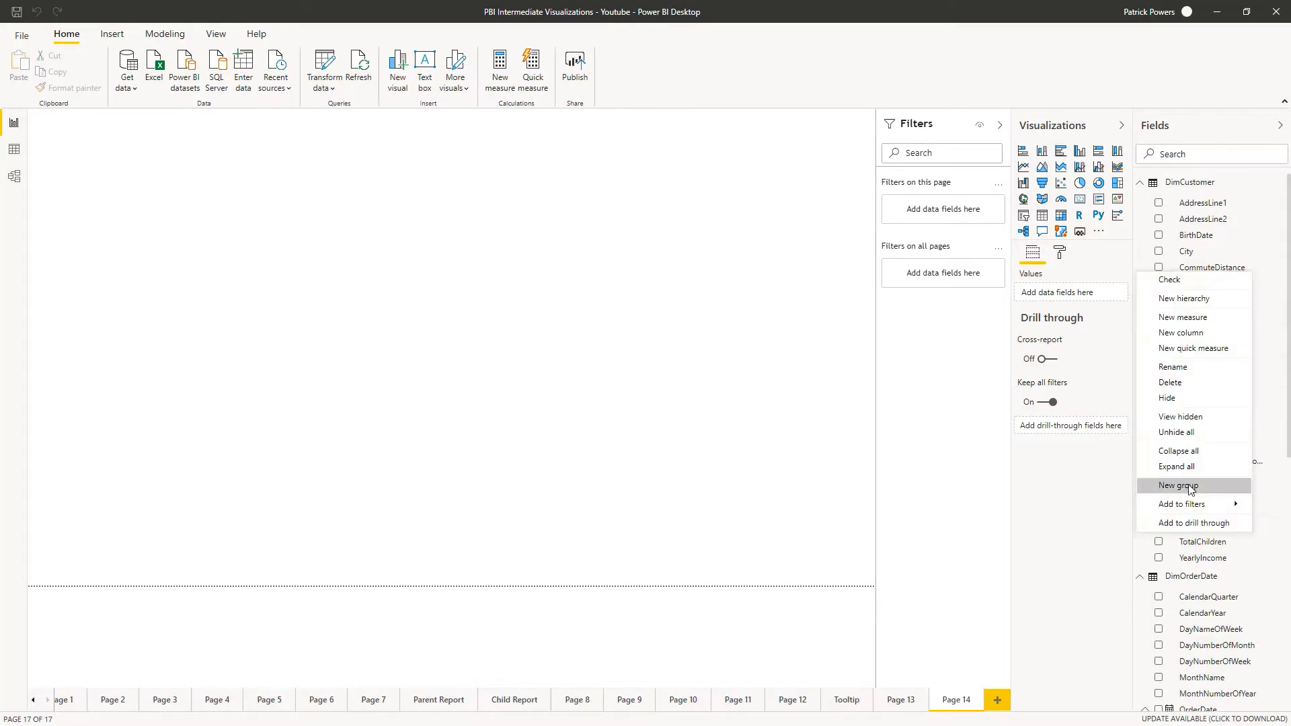
- Start a new State grouping and combine AZ, CA, OR, UT, WA into a West group
click(1176, 486)
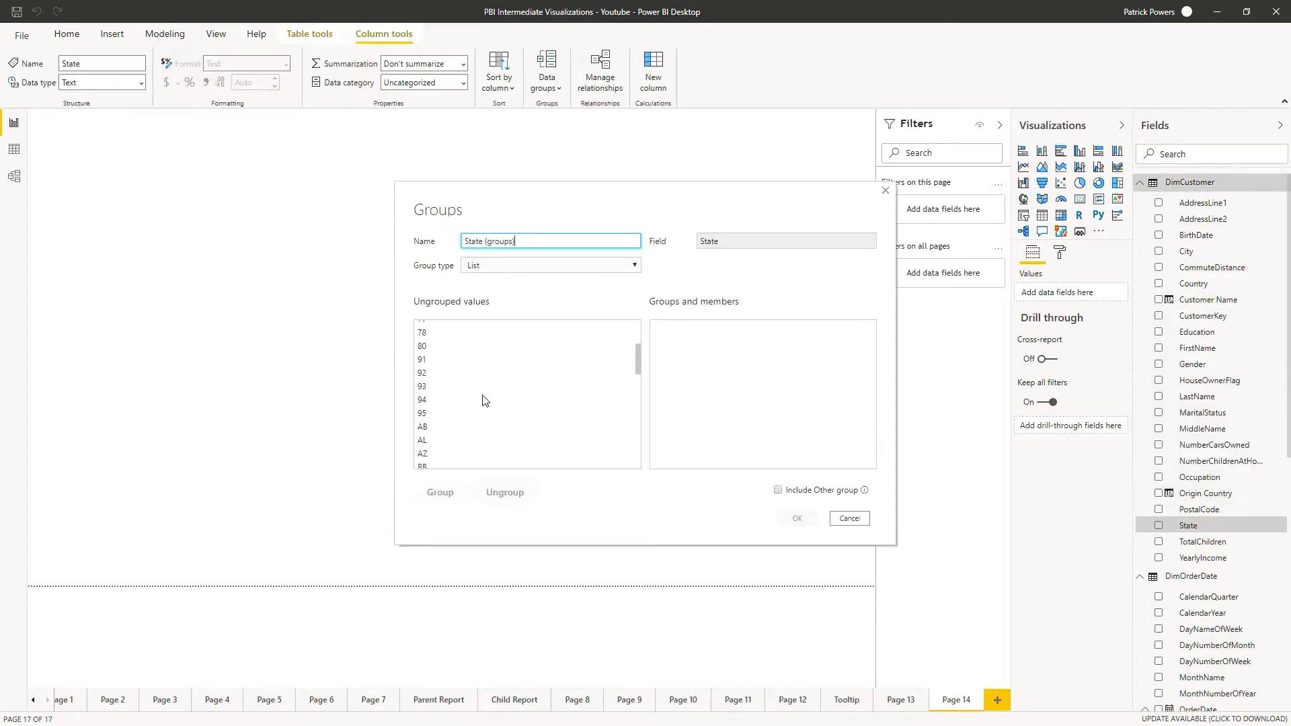
scroll(down, 3)
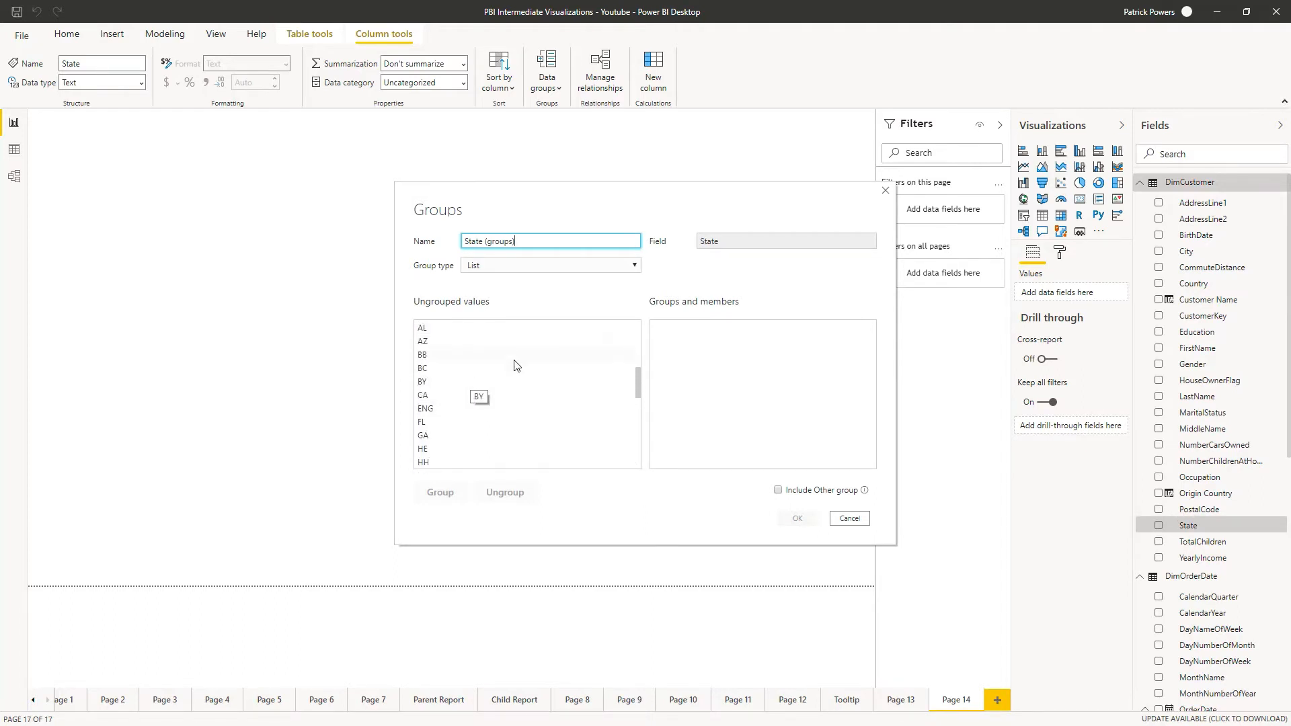
mouse_move(445, 340)
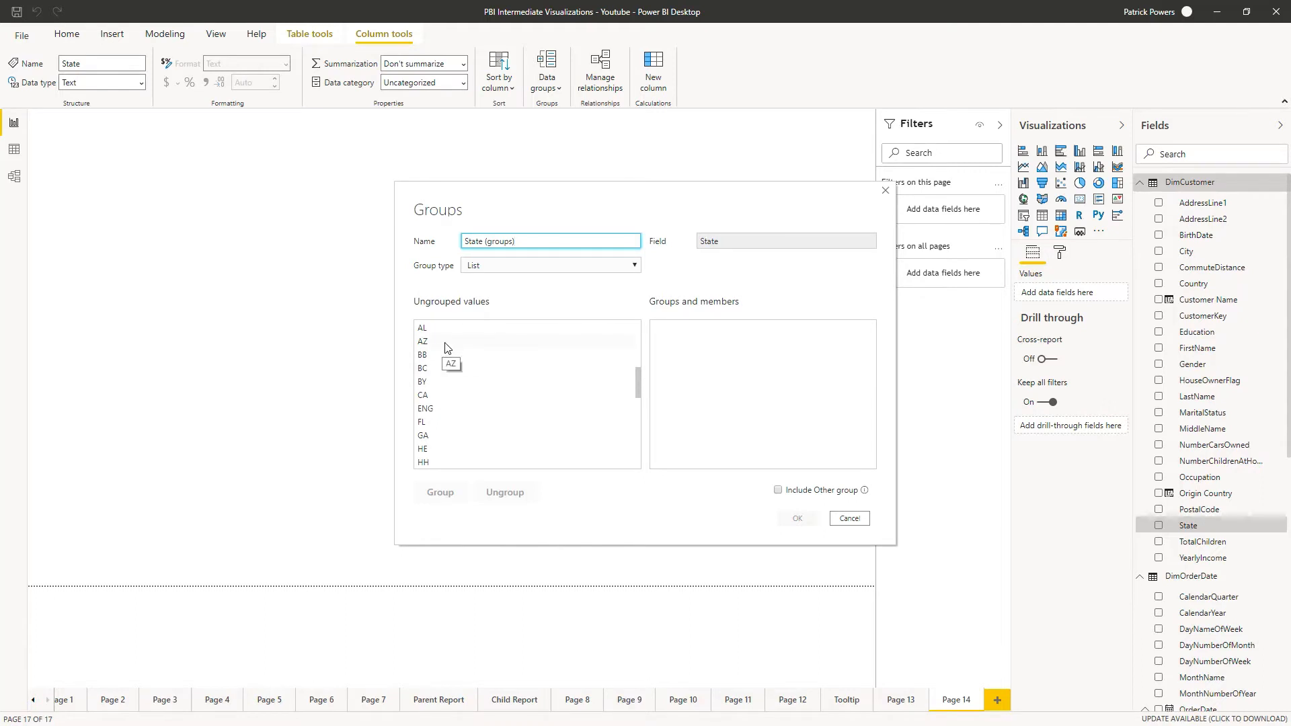
click(422, 340)
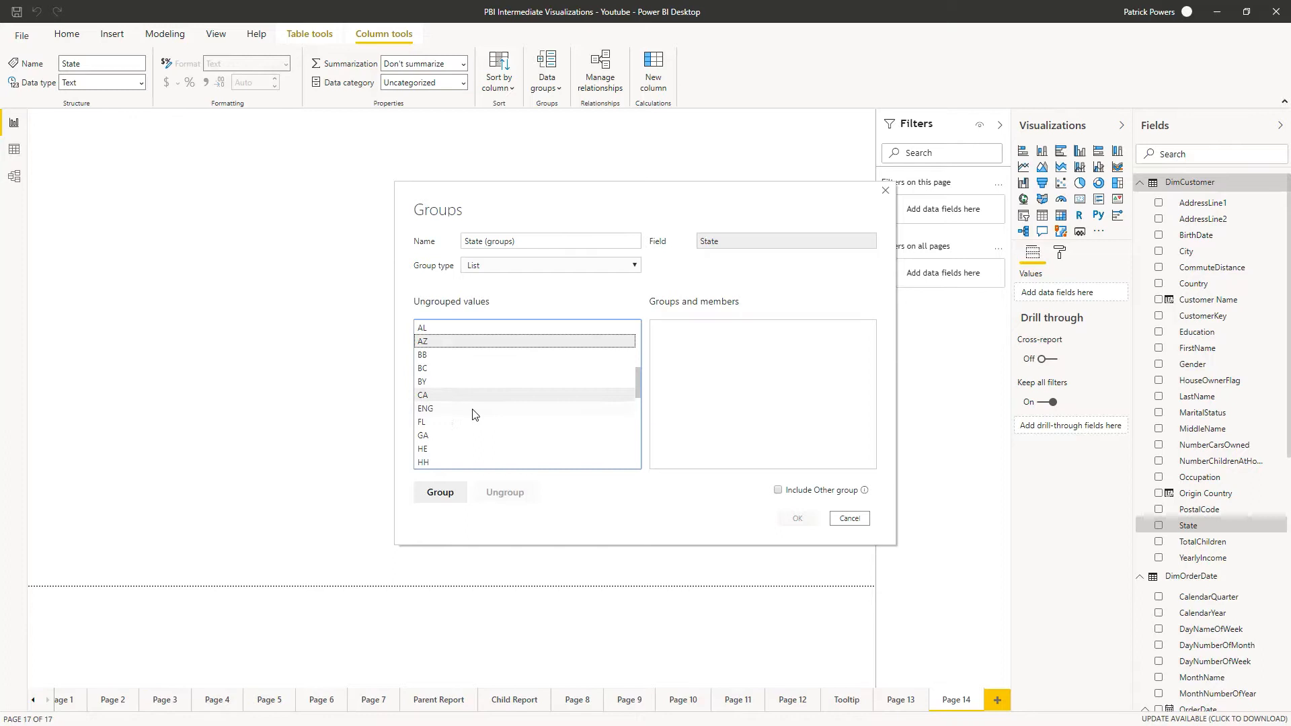
scroll(down, 3)
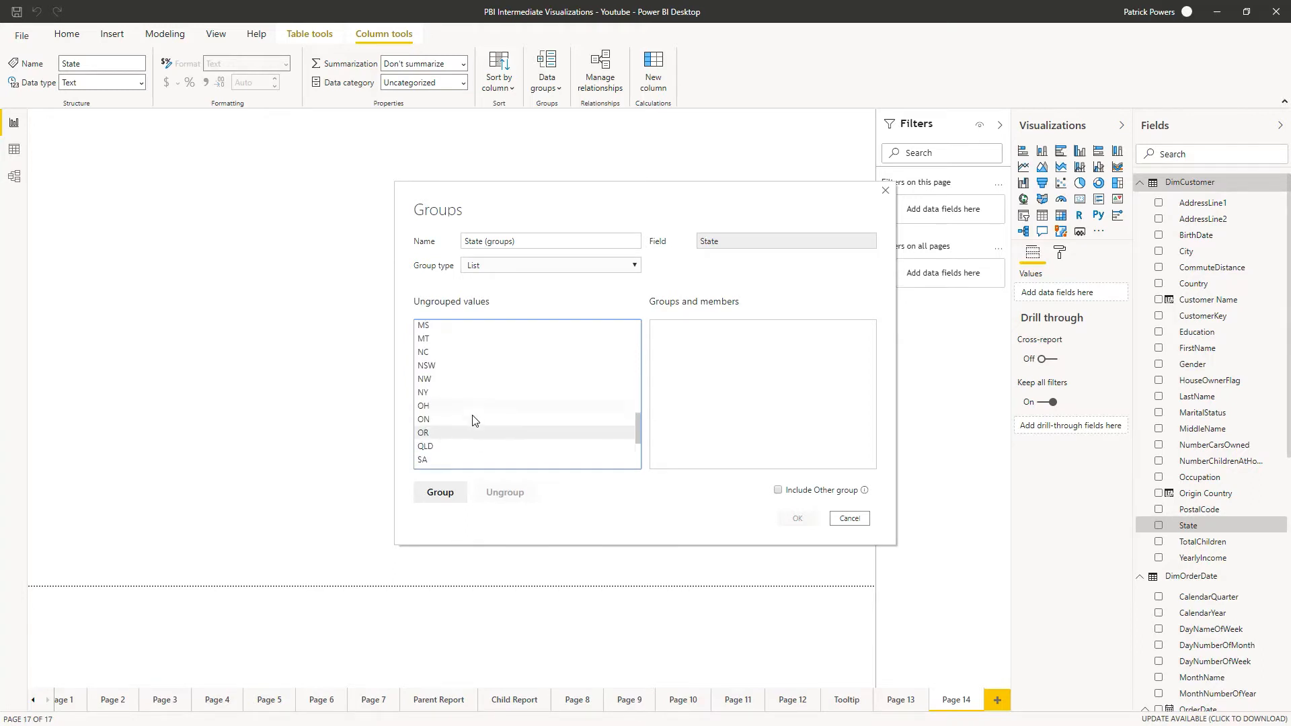
scroll(down, 3)
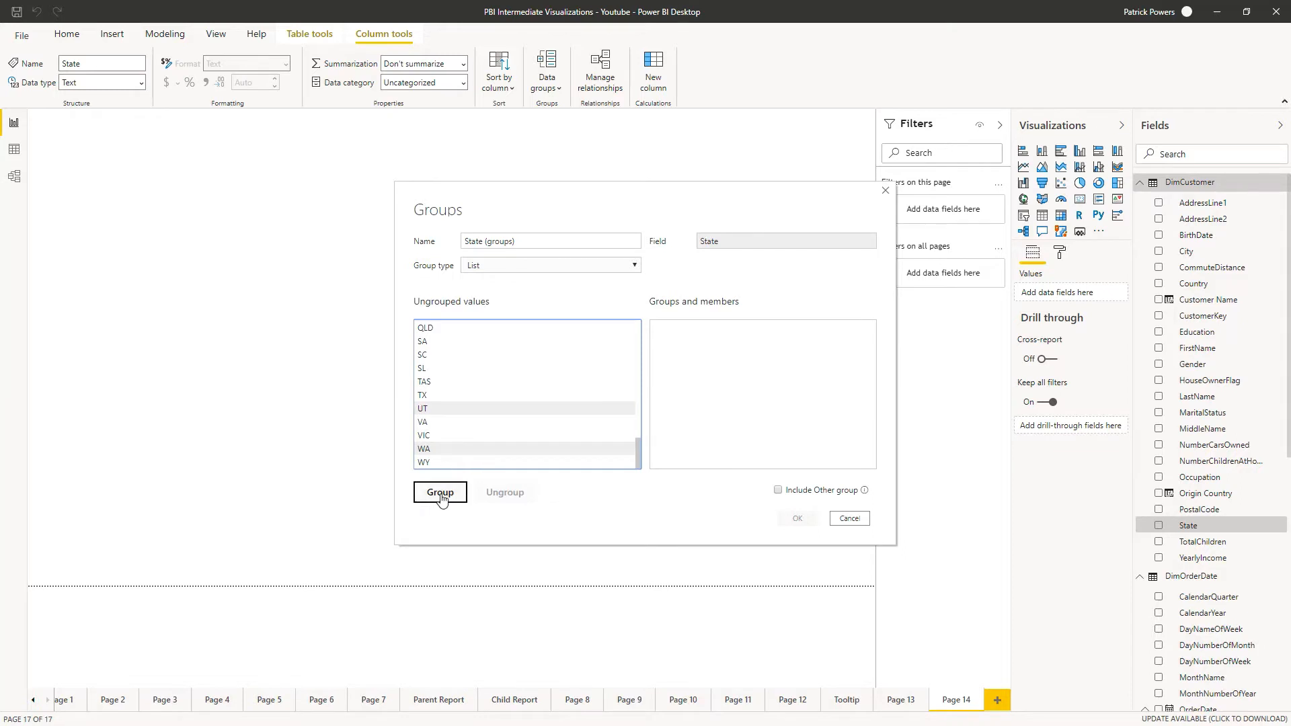
click(440, 492)
text(West)
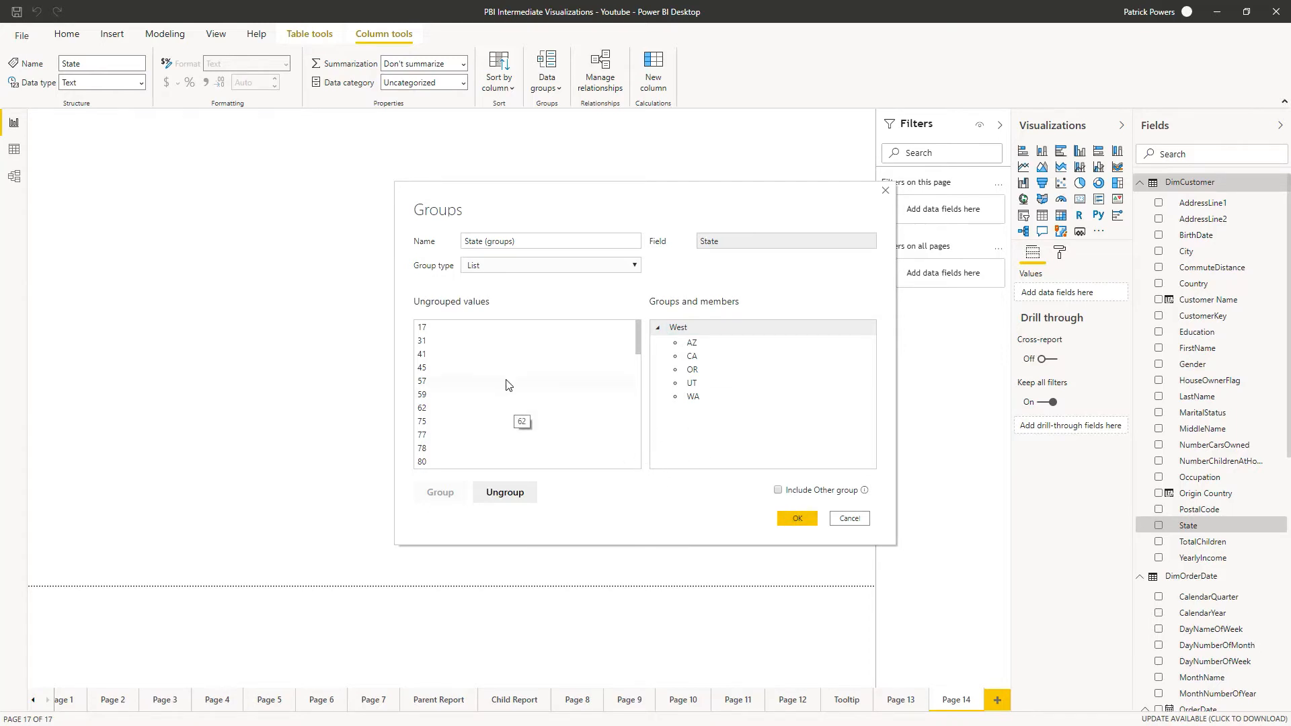
- Gather the southern states into a South group
scroll(down, 3)
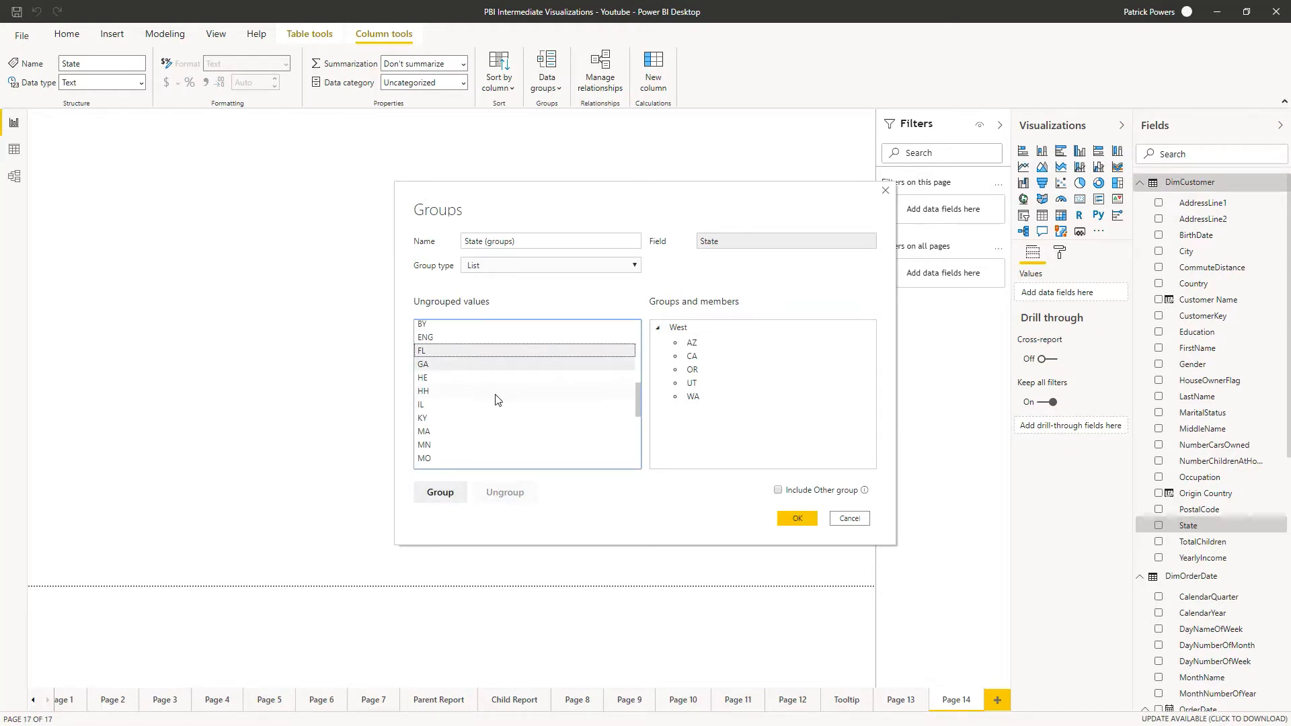
scroll(down, 3)
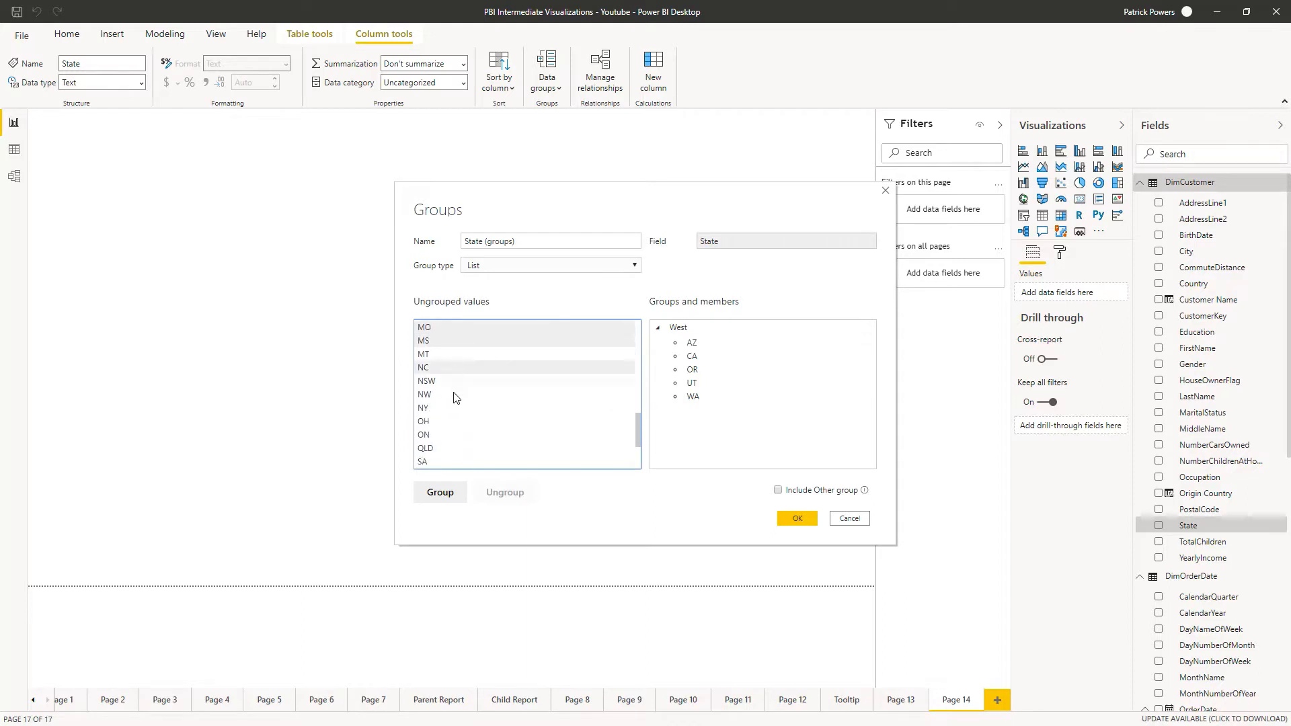
scroll(down, 3)
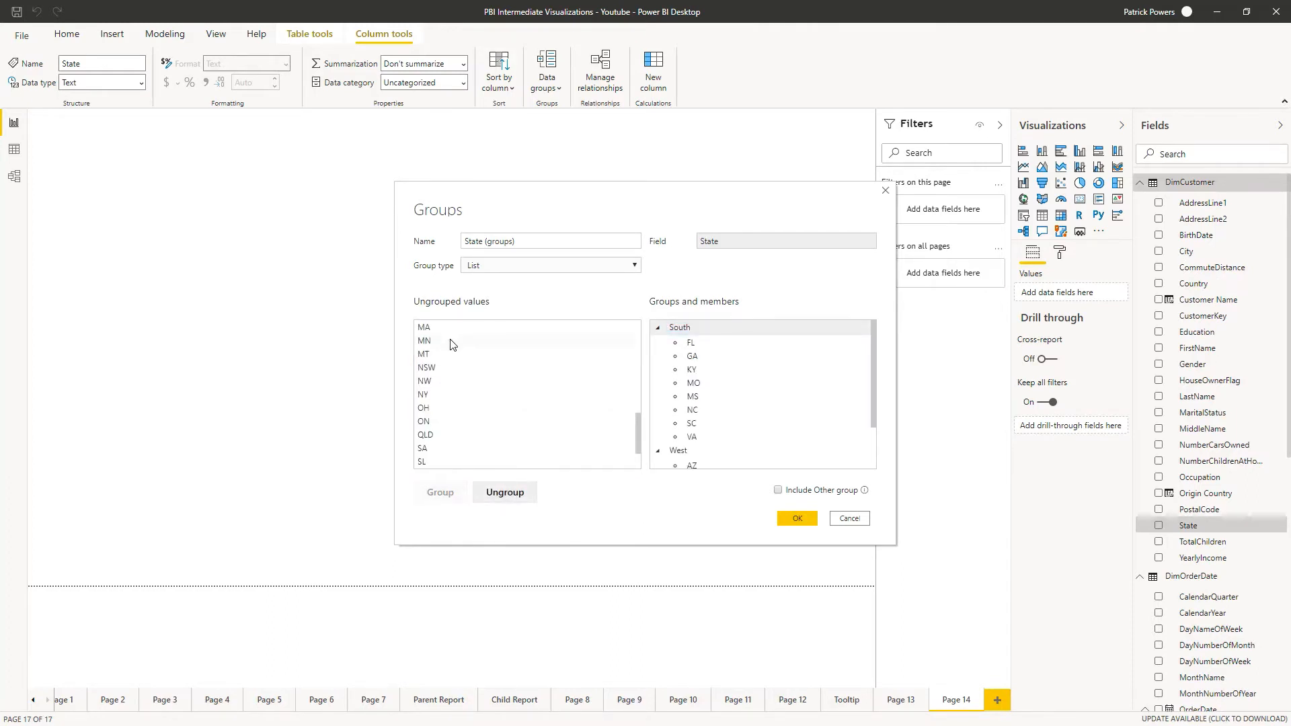
- Group MN, MT, TX, WY as Central and MA, NY, OH as East
click(425, 340)
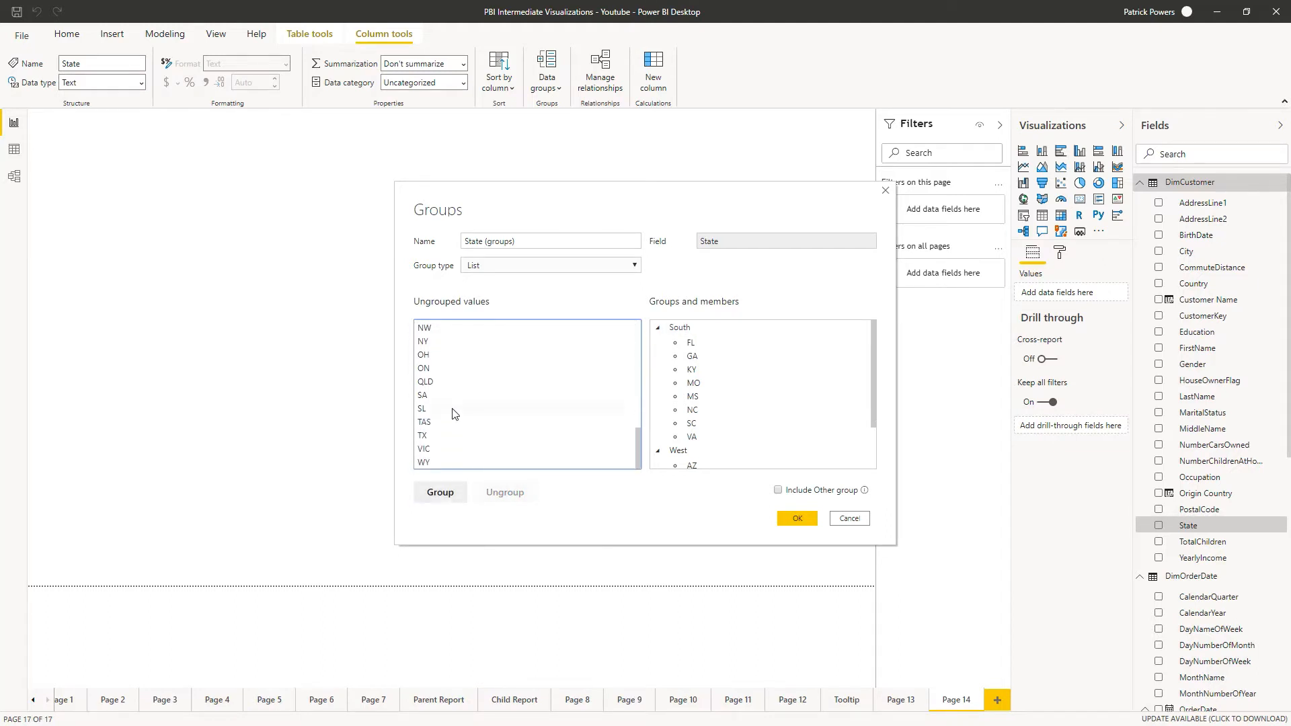
click(421, 435)
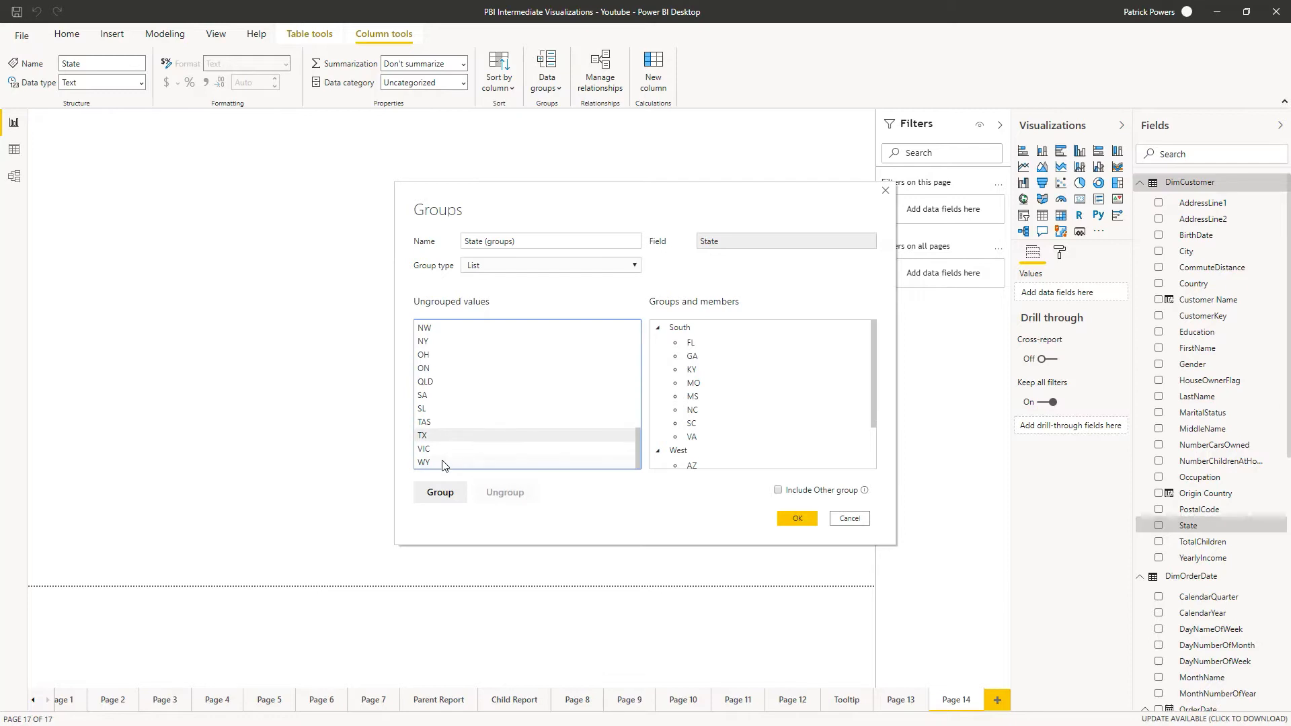
click(440, 492)
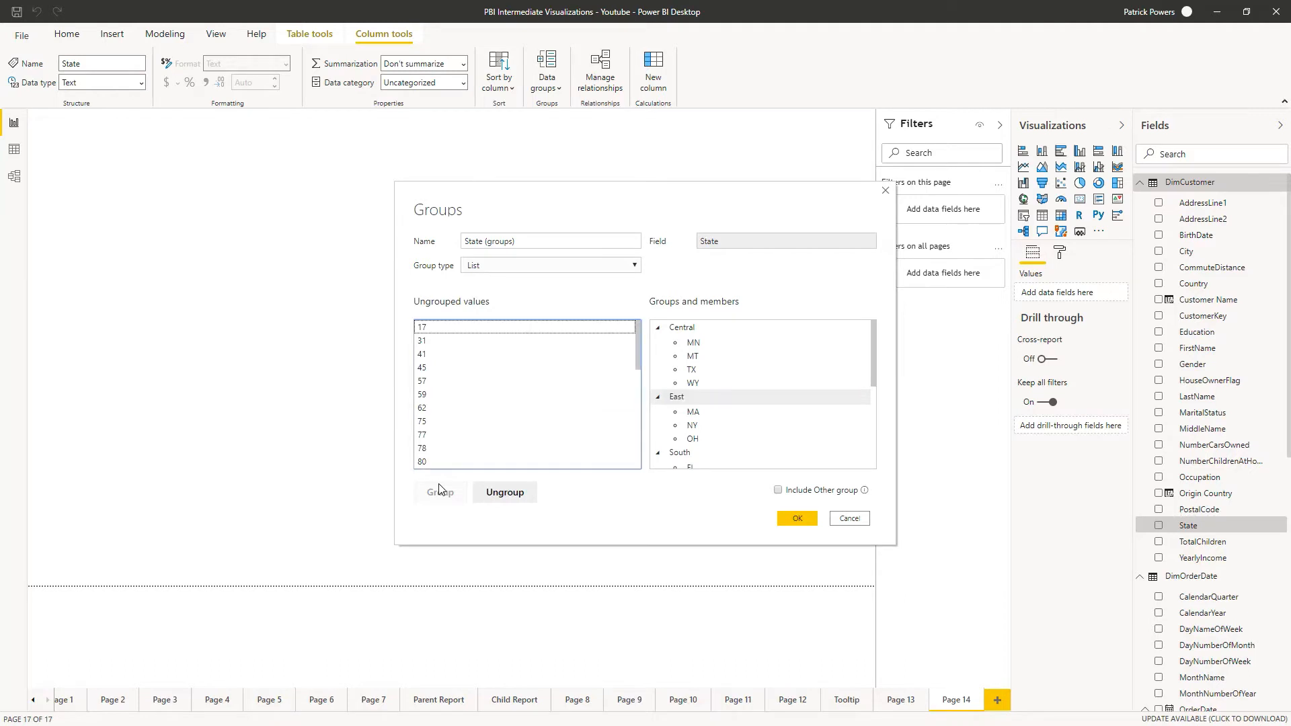
- Include an Other group for remaining states and save the State (groups) field
scroll(down, 3)
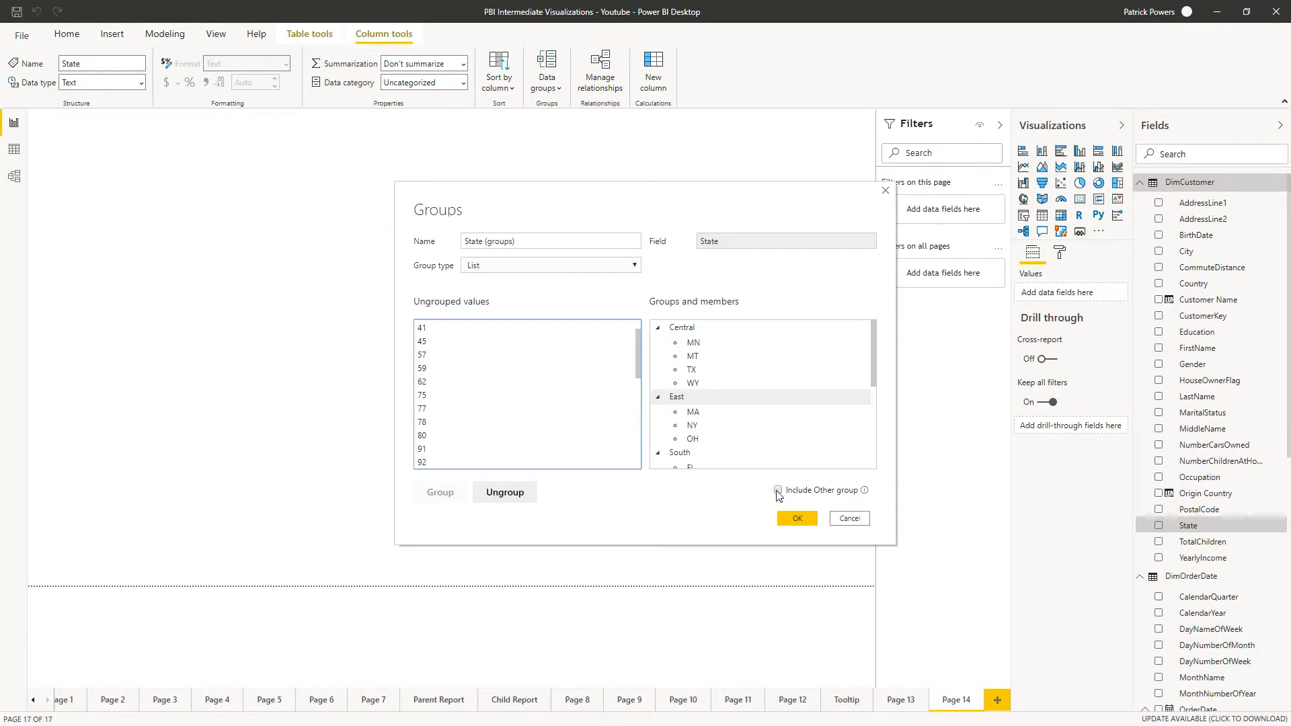
mouse_move(780, 496)
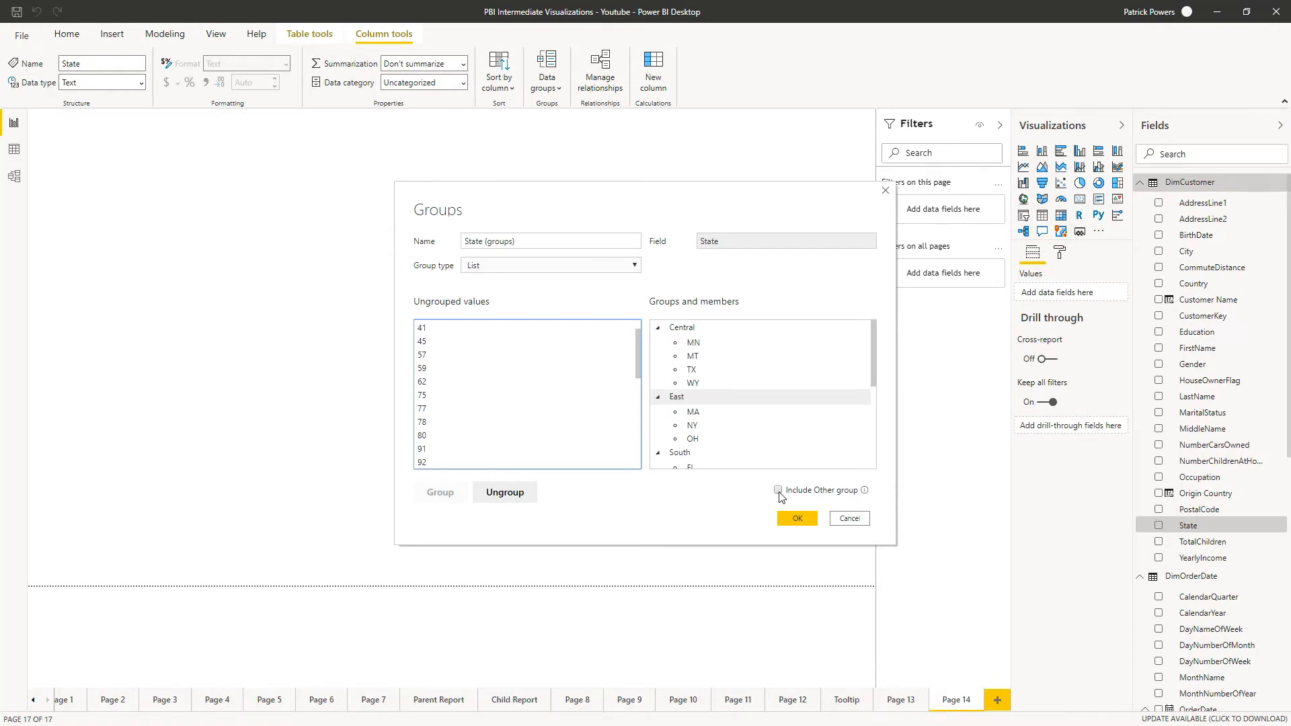
click(777, 489)
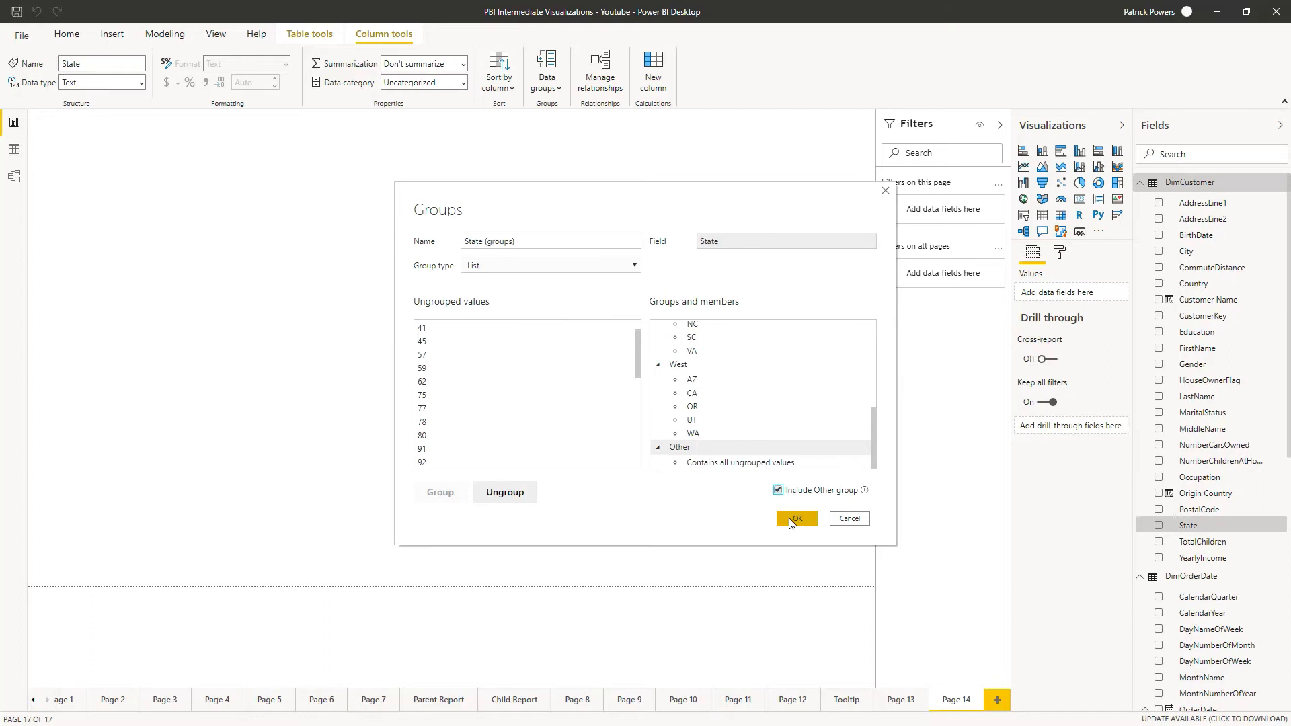
click(795, 519)
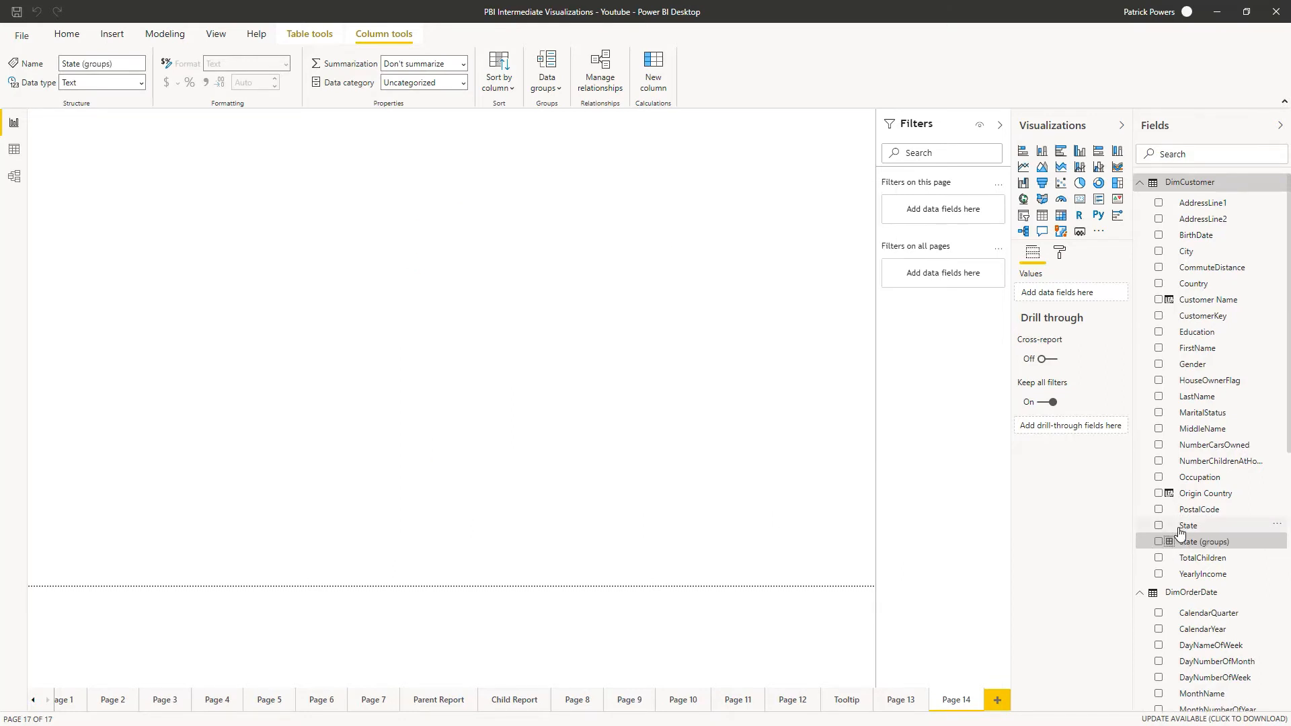
- Rename the State (groups) field to US Sales Territories
right_click(1189, 526)
text(US Sales Territories)
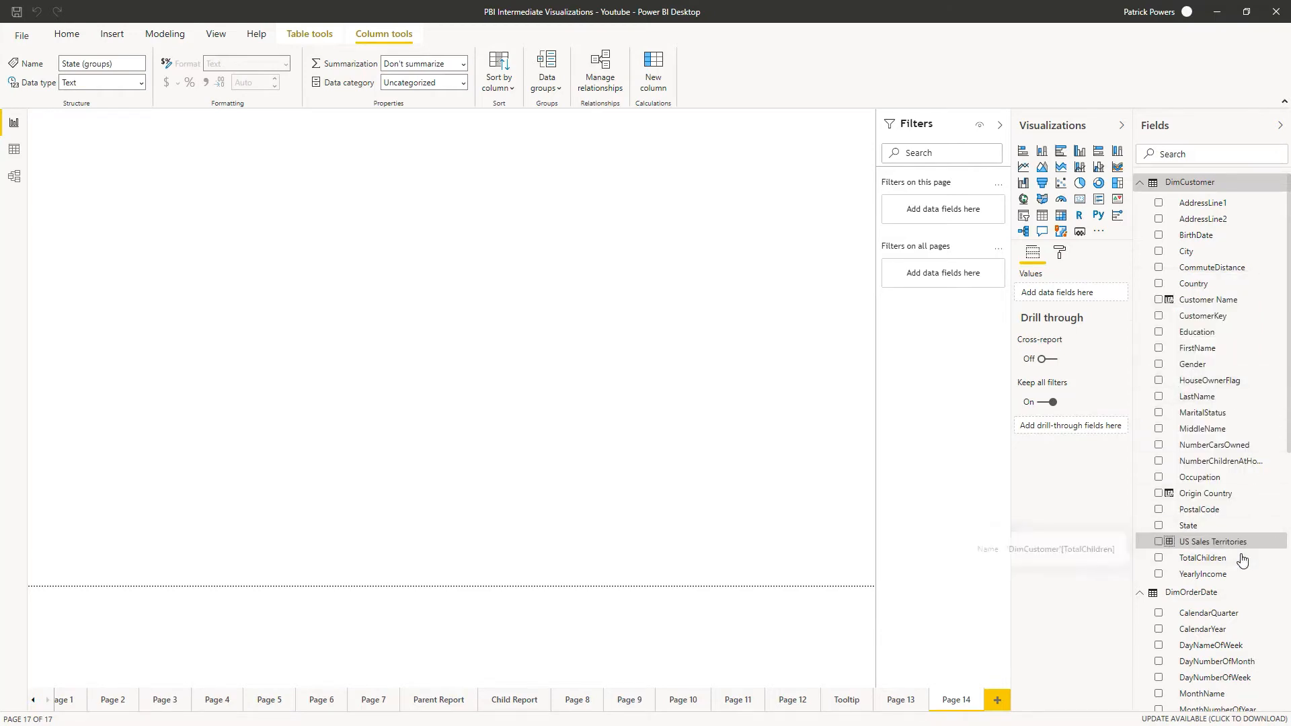
click(1223, 540)
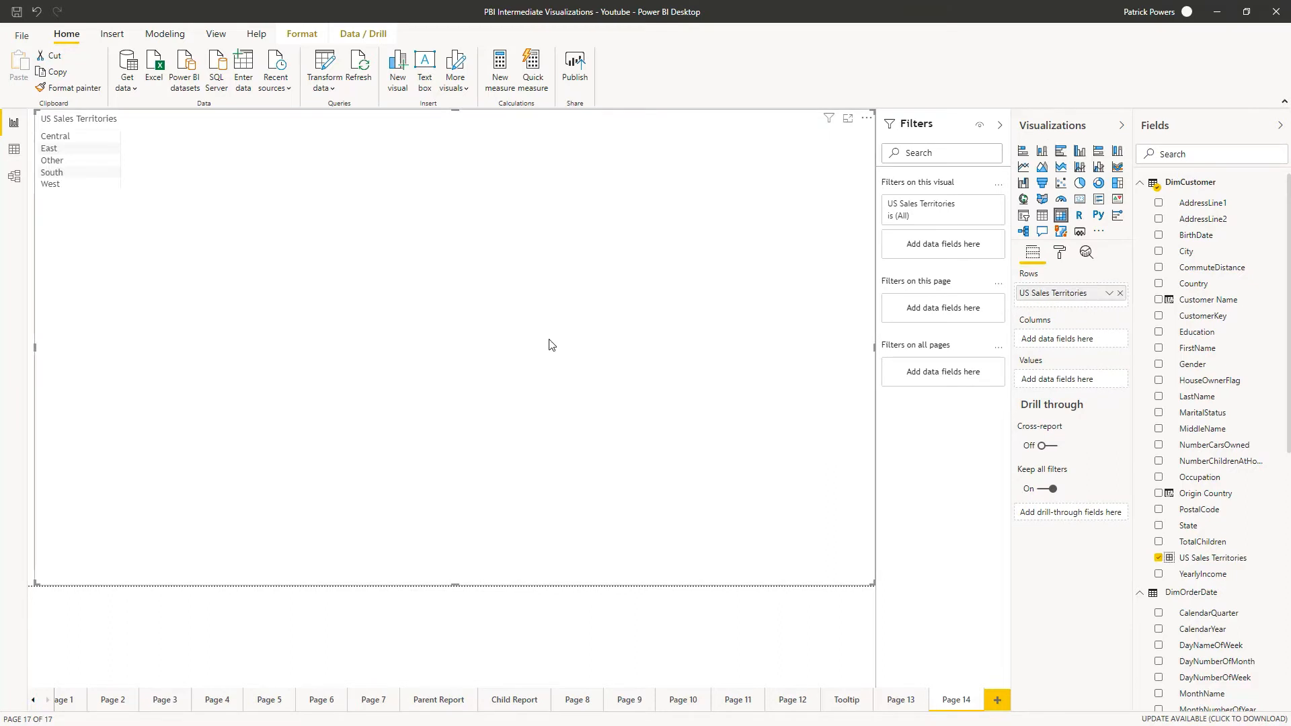
mouse_move(547, 341)
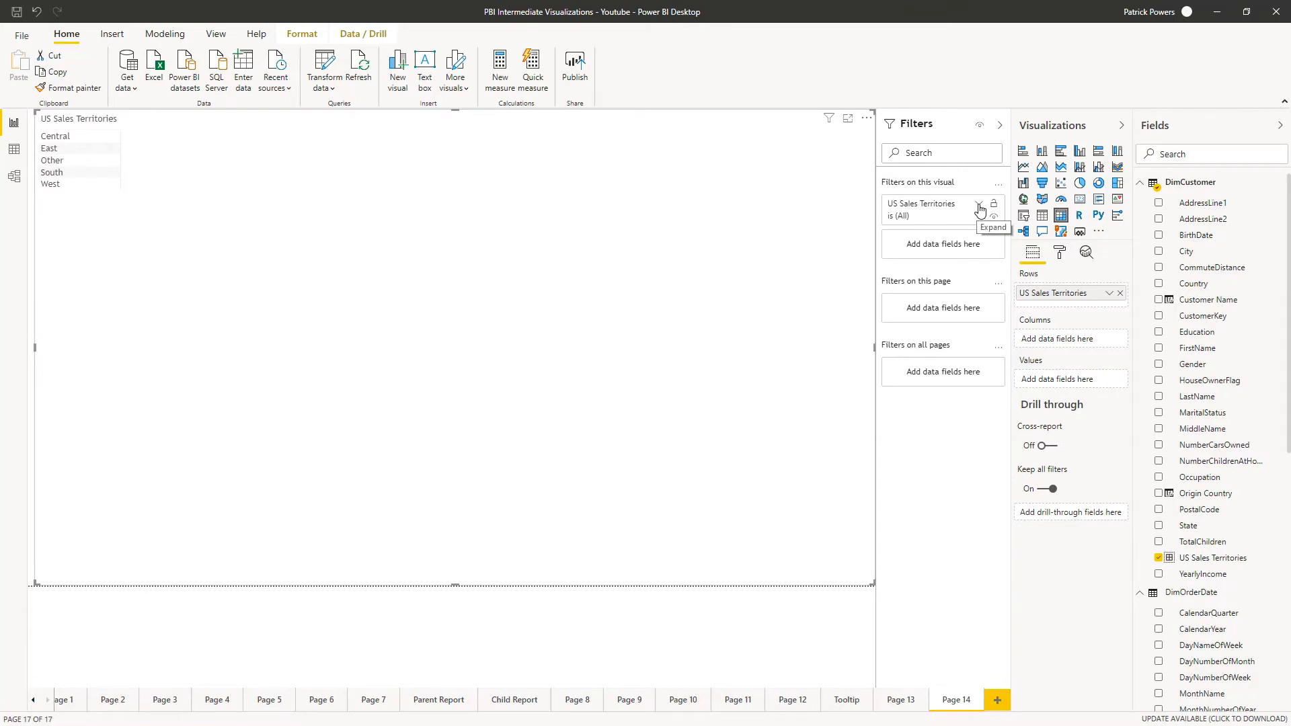
- Apply an advanced filter on US Sales Territories with 'does not contain' Other
click(980, 205)
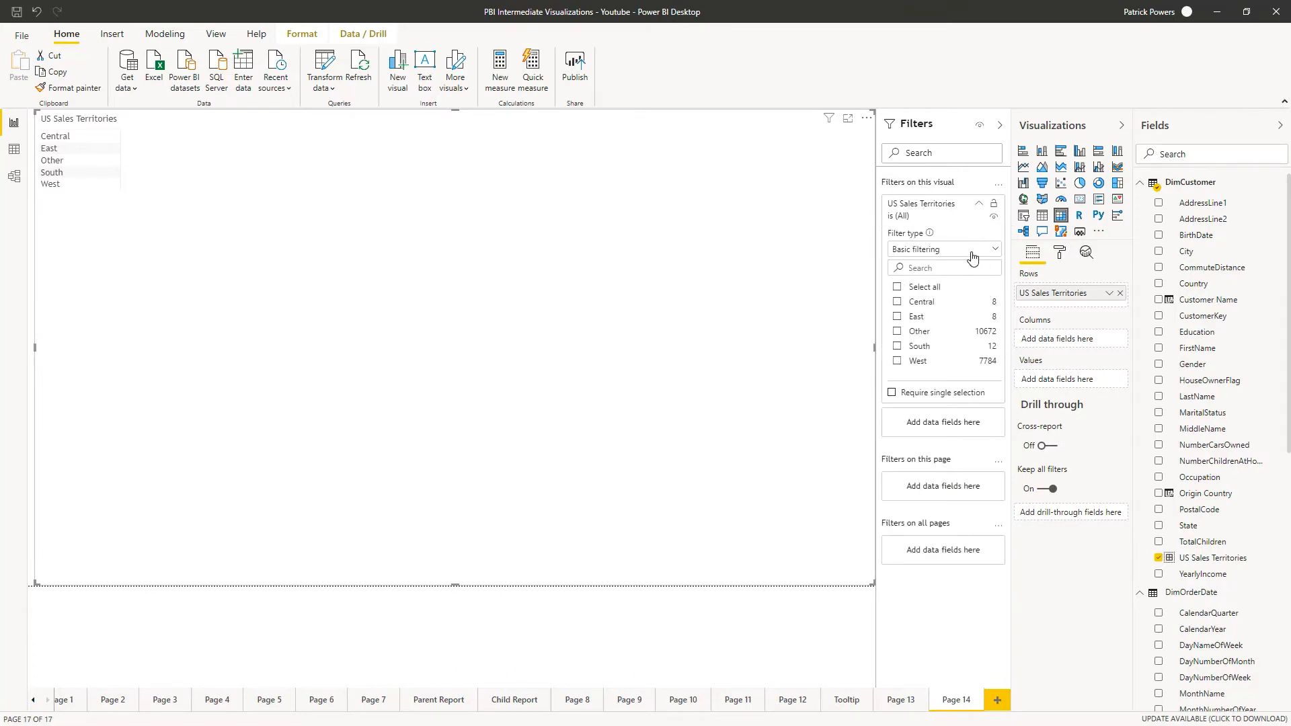
click(943, 249)
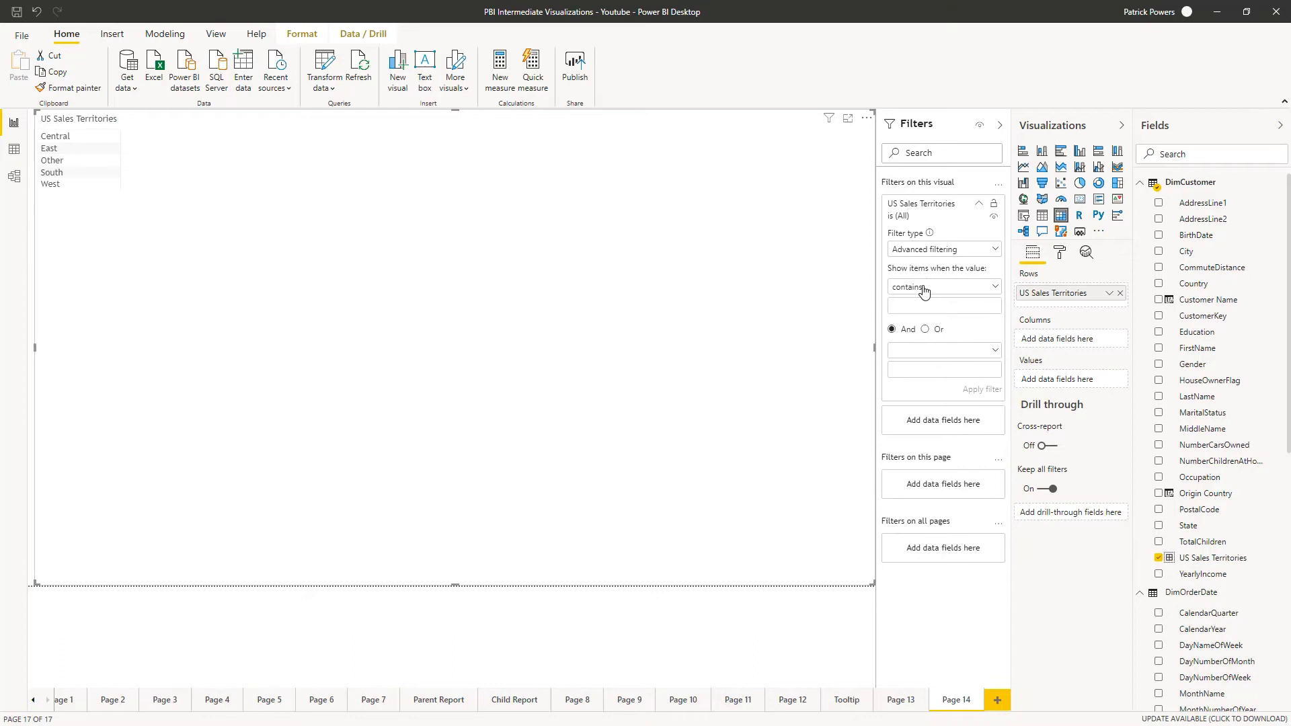
click(943, 286)
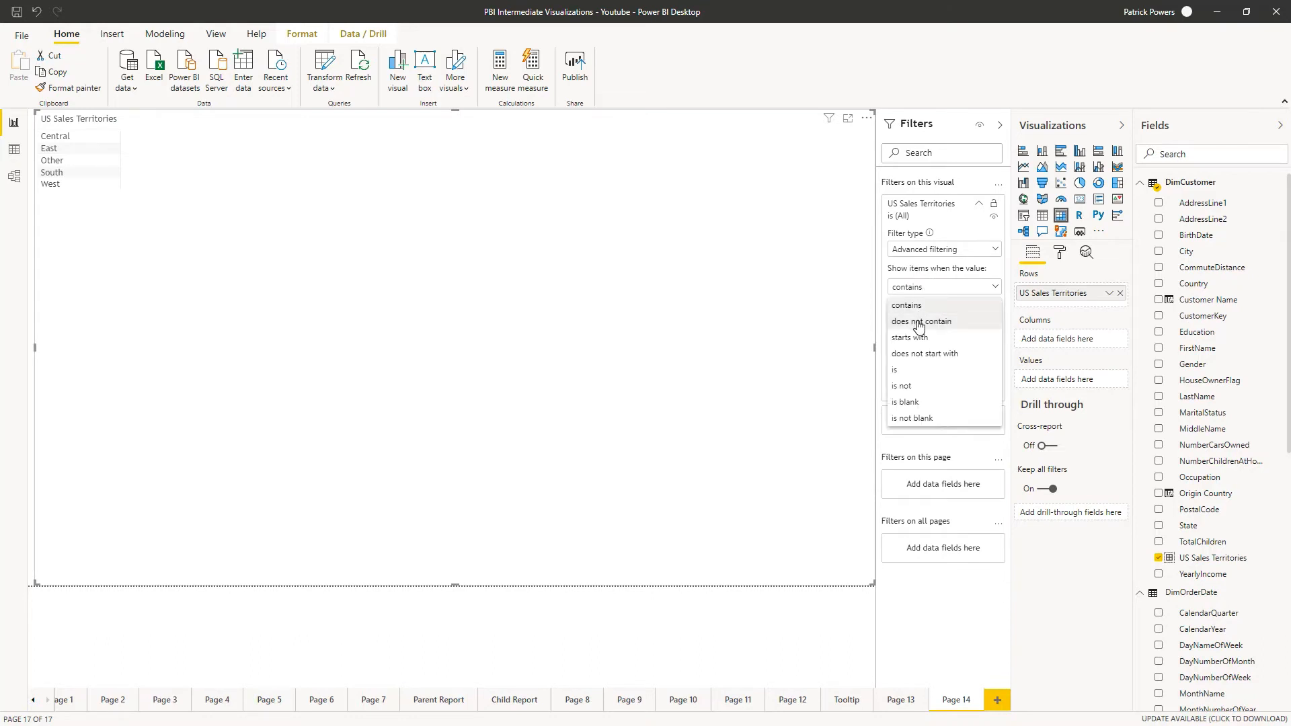
click(922, 322)
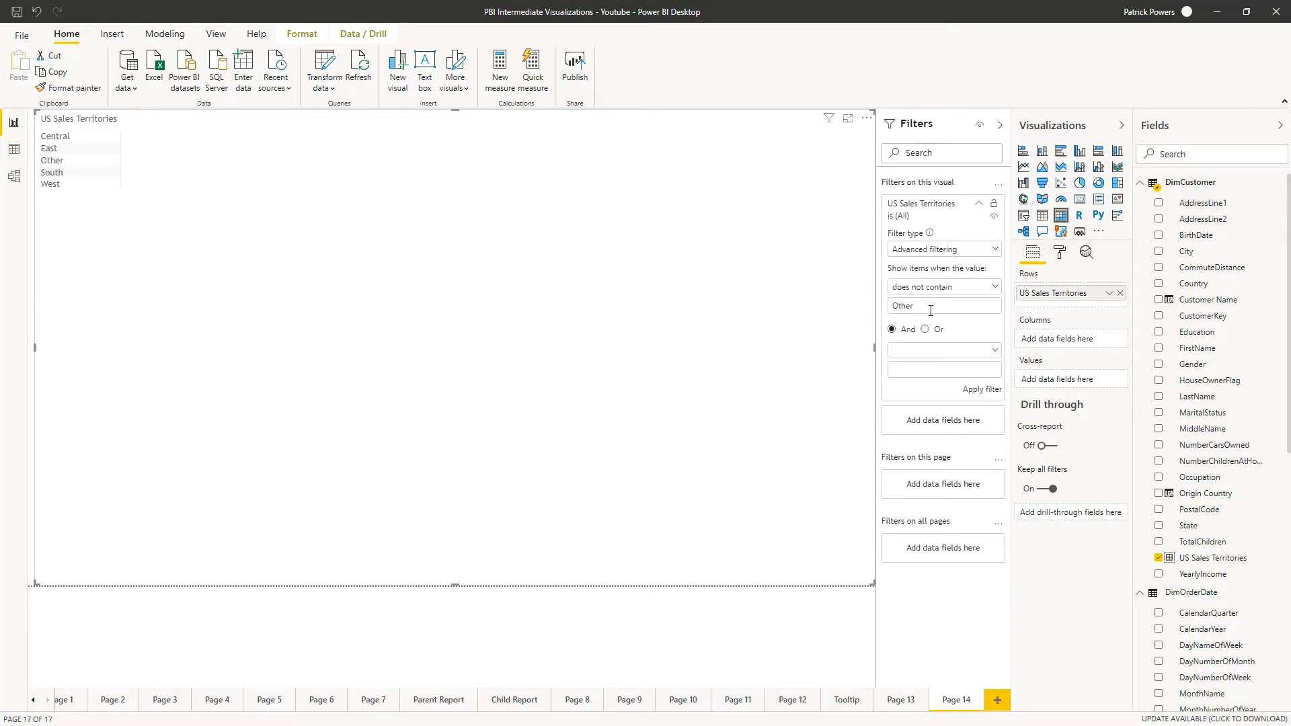
click(981, 388)
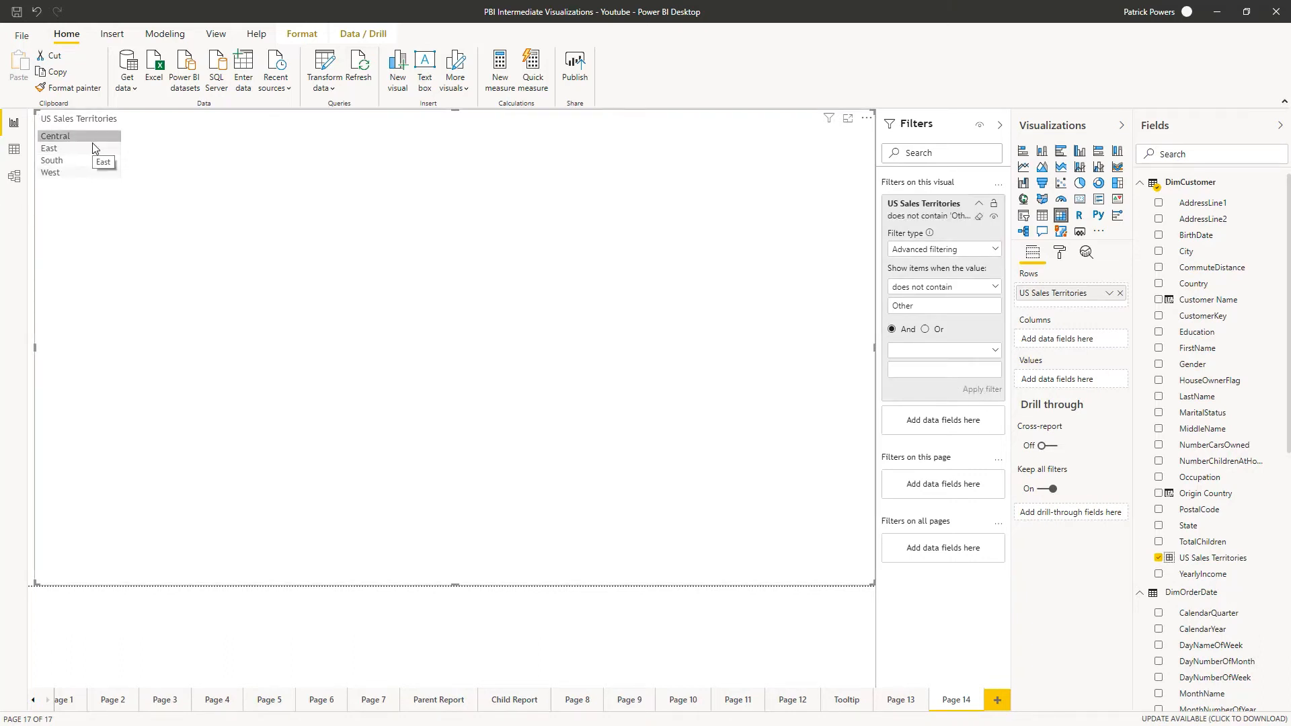
mouse_move(281, 322)
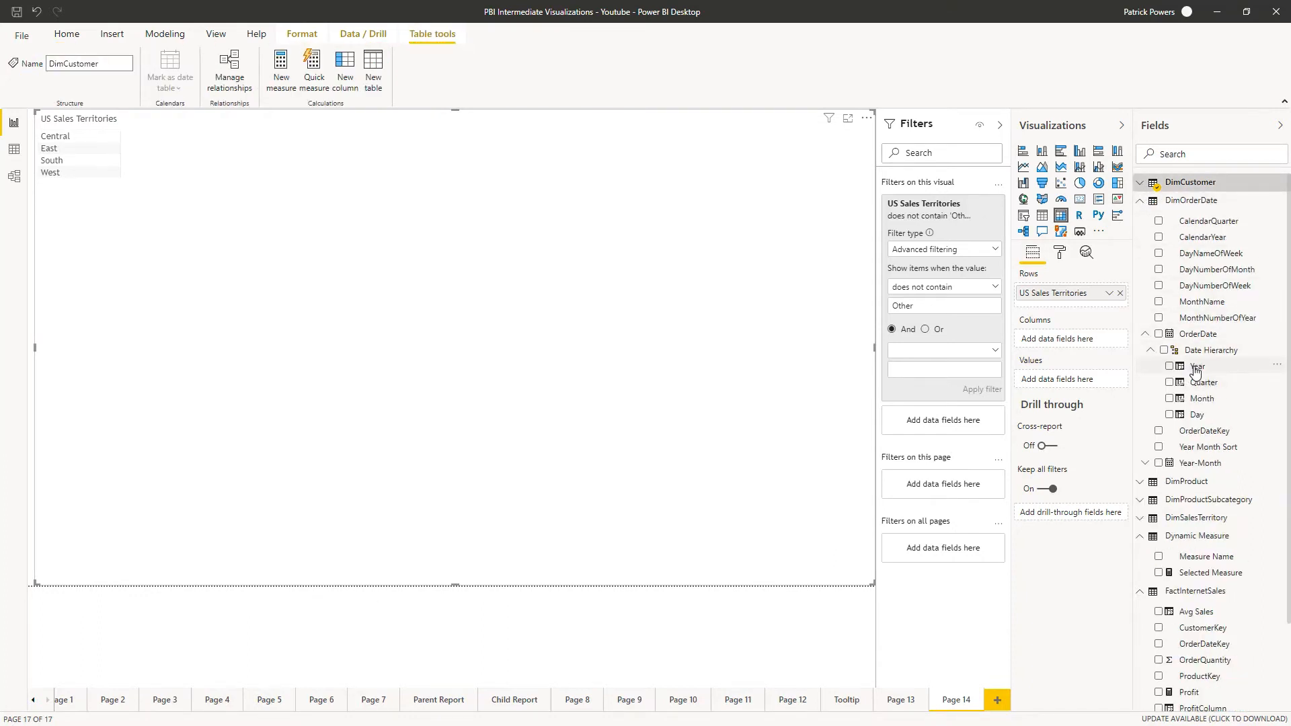
mouse_move(1198, 365)
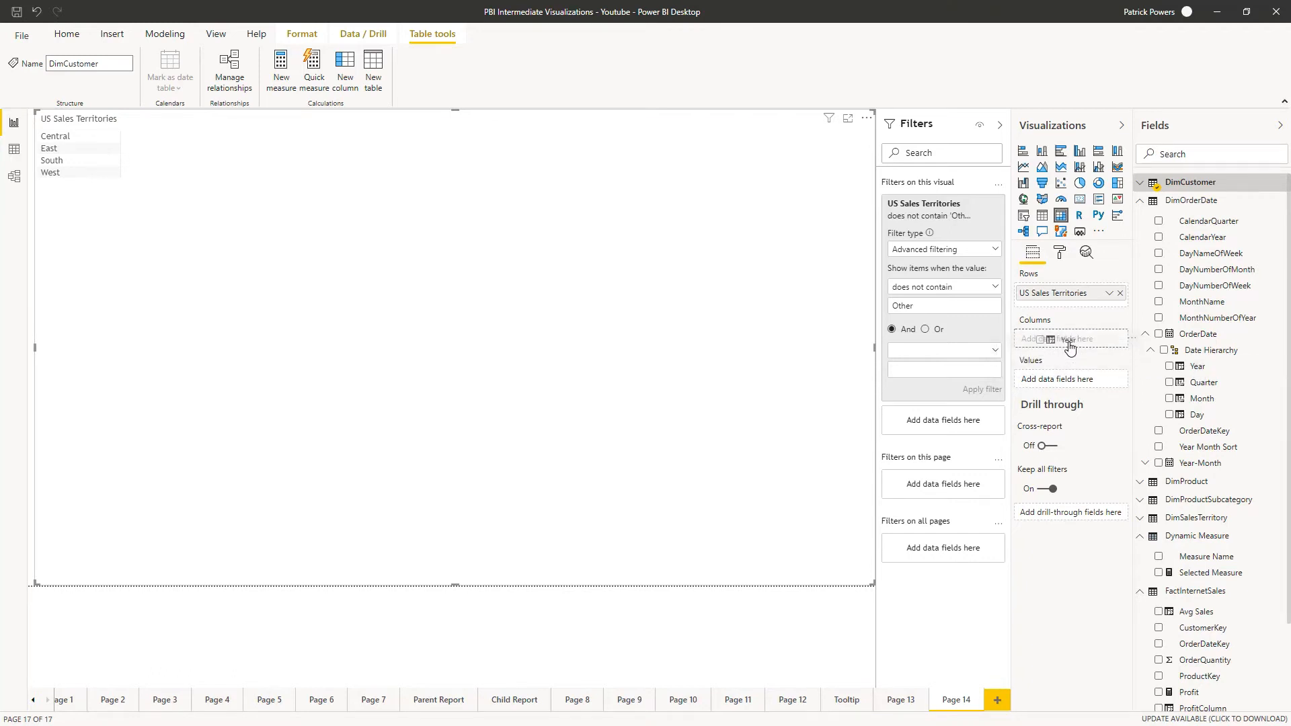
- Add OrderDate Year as matrix columns with State rows and SalesAmount, Profit values
click(1171, 366)
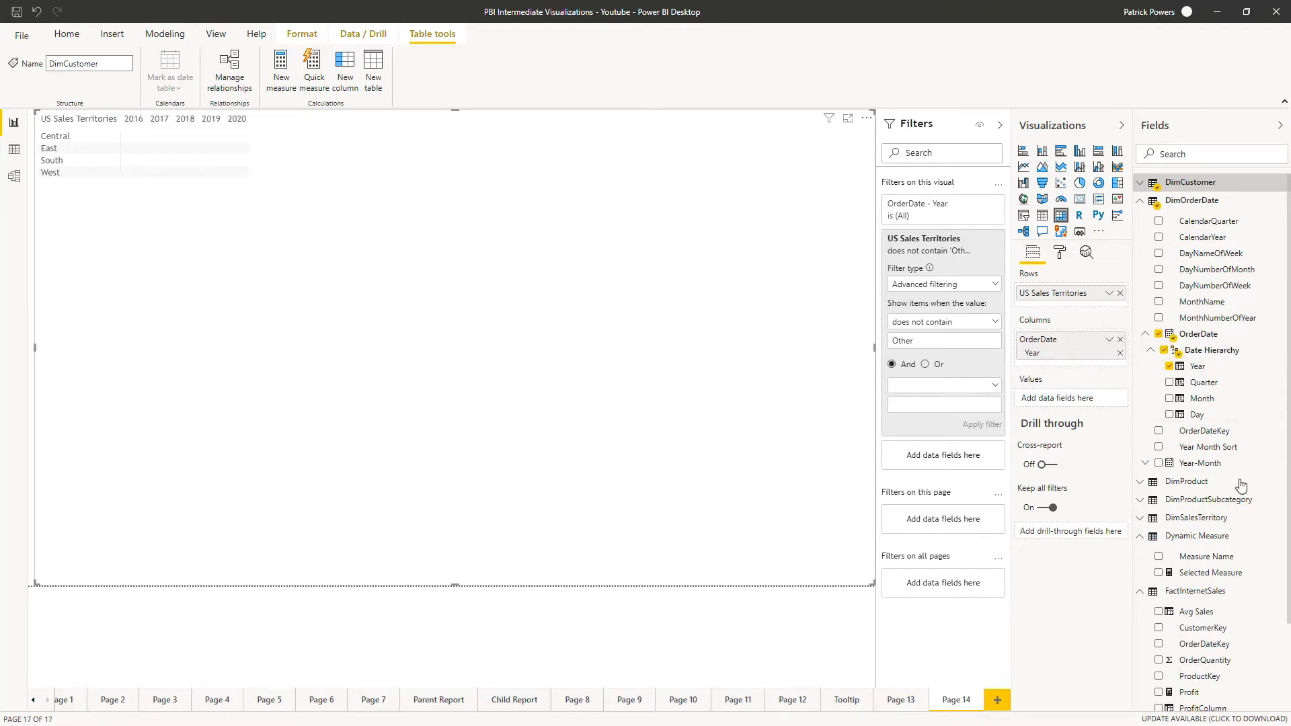
scroll(down, 3)
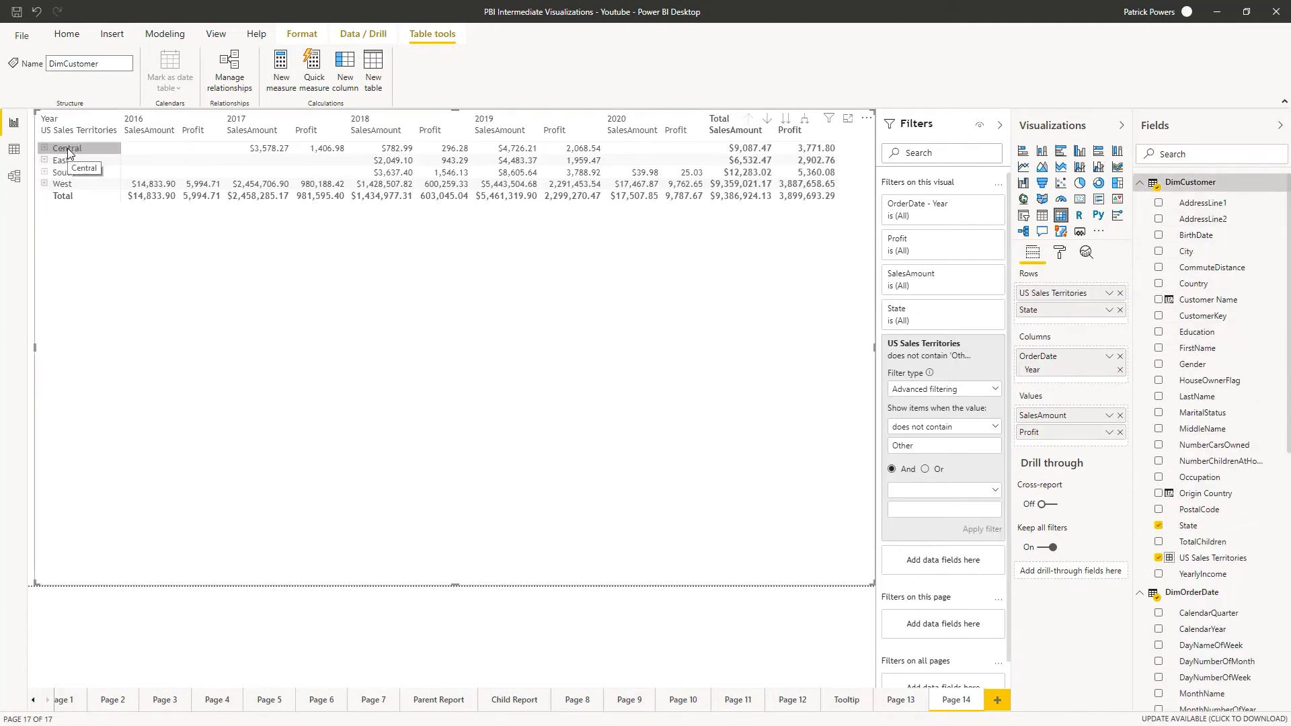
- Expand the territory rows to the entire level and add a new blank report page
right_click(66, 148)
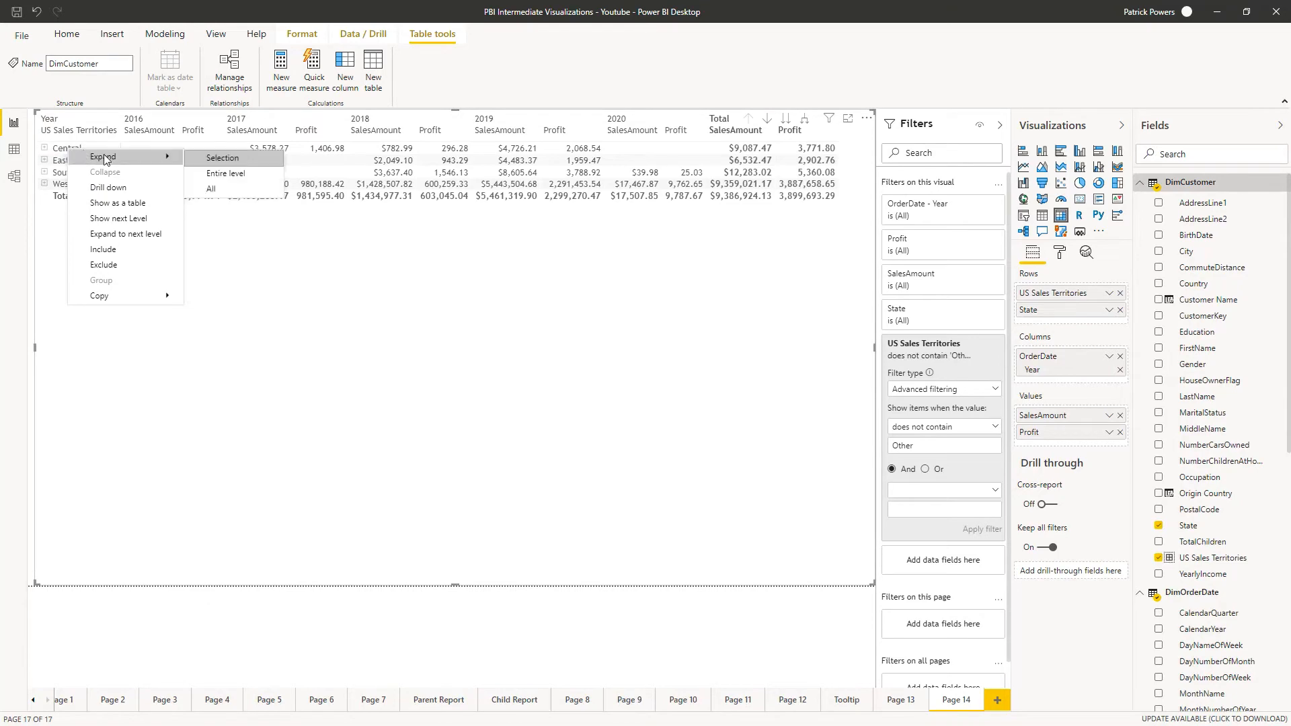
click(224, 173)
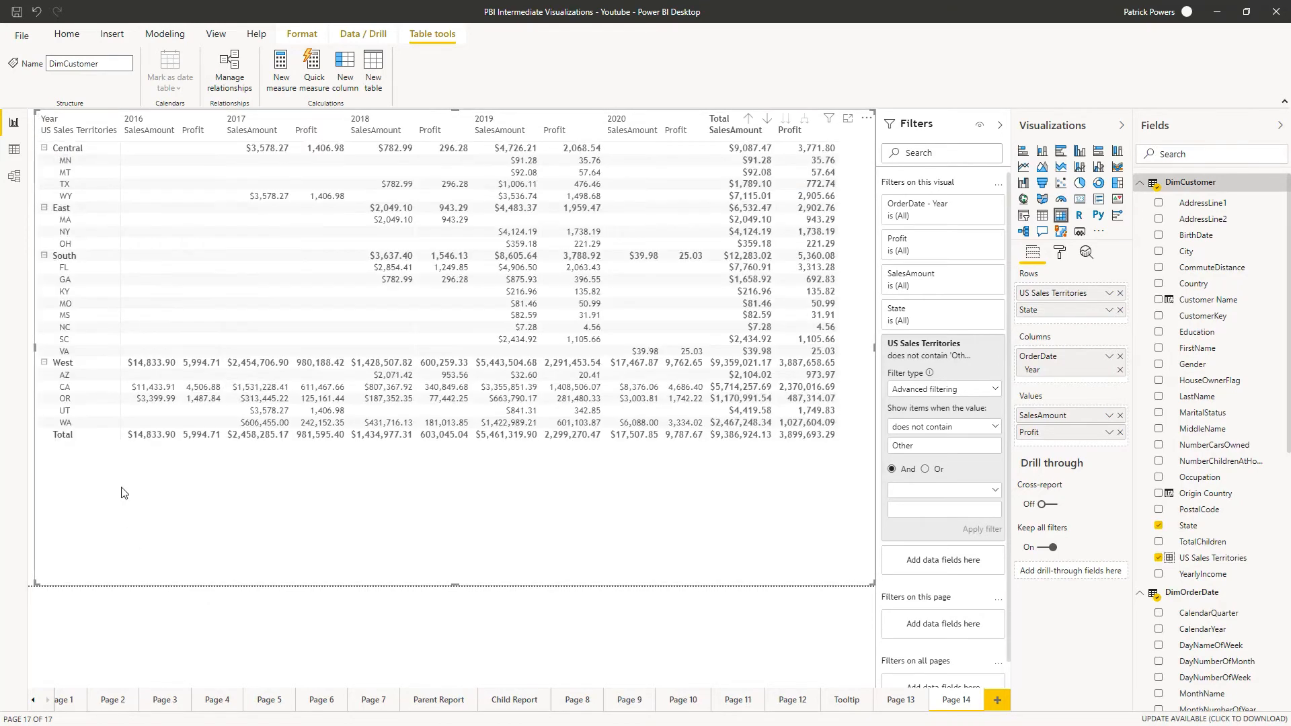
mouse_move(81, 175)
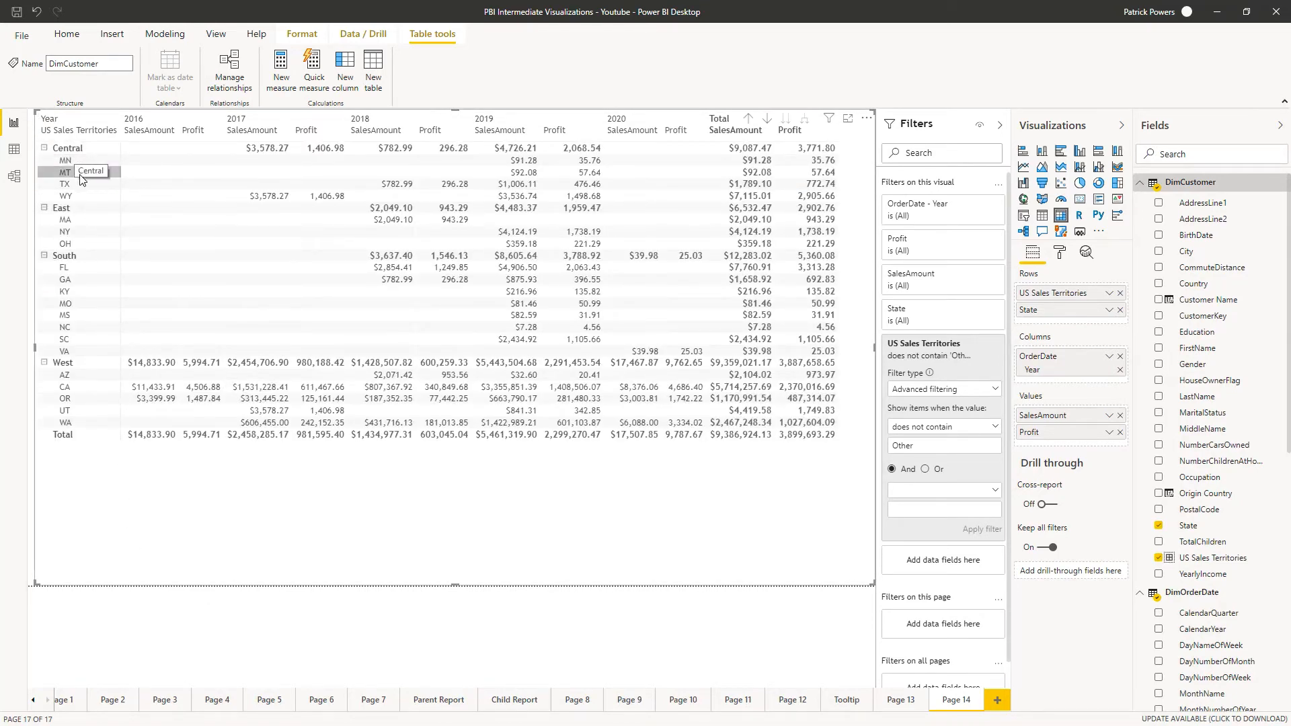
mouse_move(133, 498)
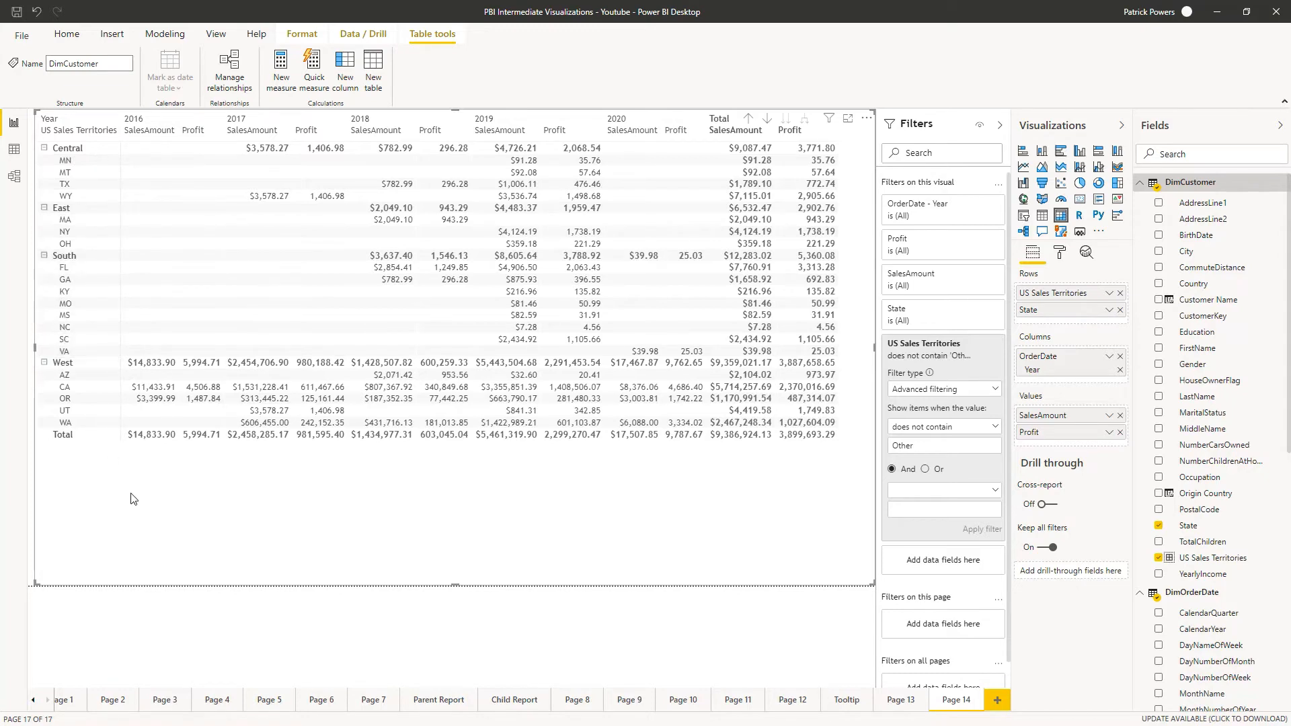
click(995, 699)
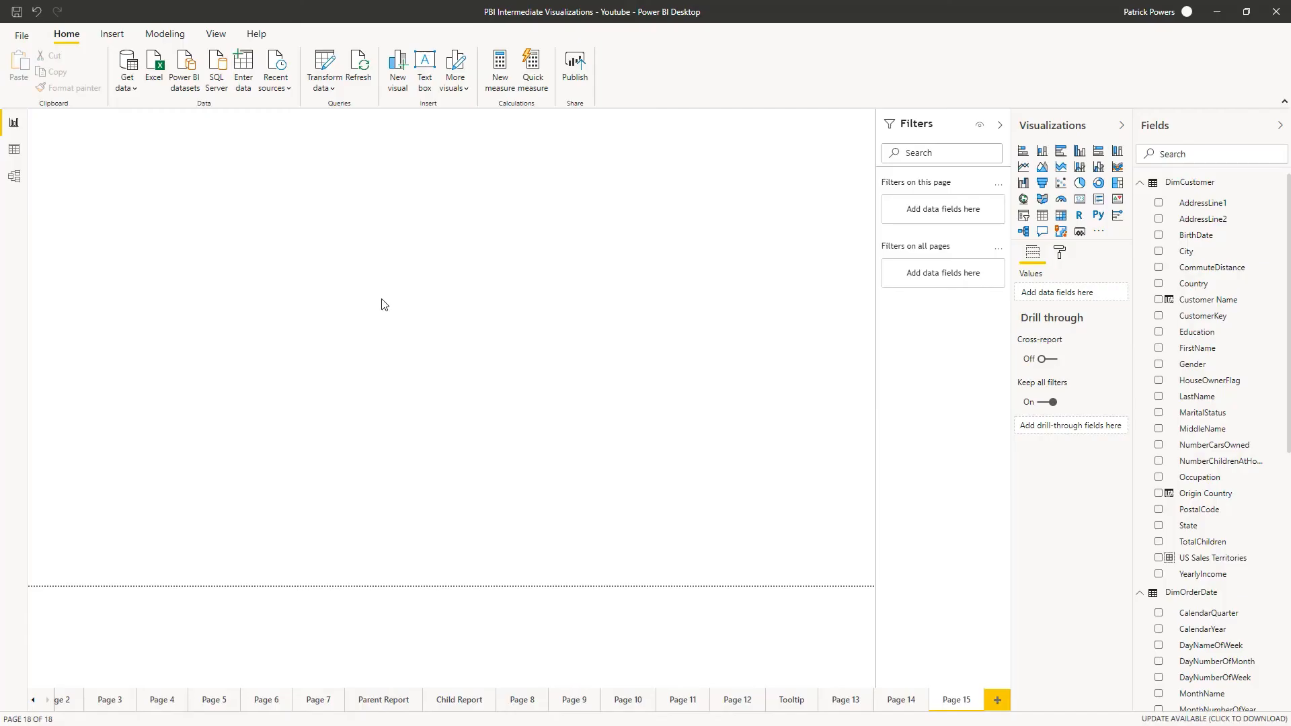
mouse_move(372, 294)
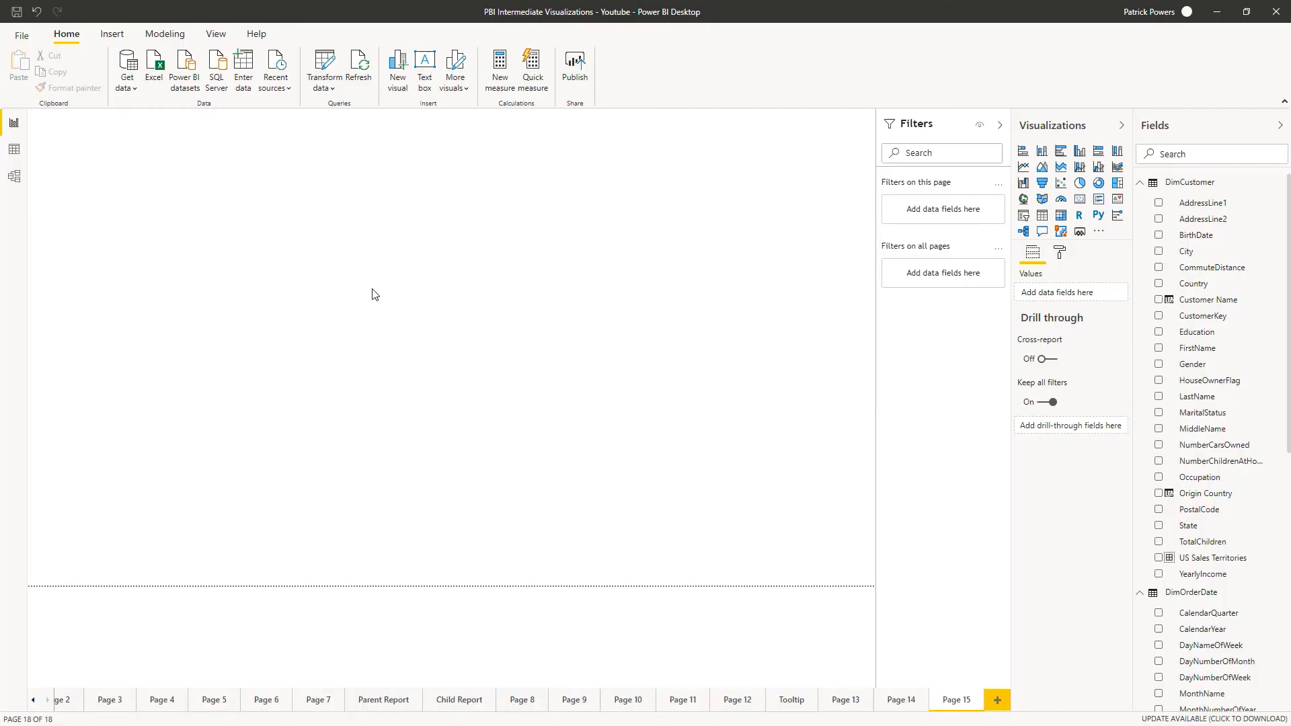
mouse_move(365, 284)
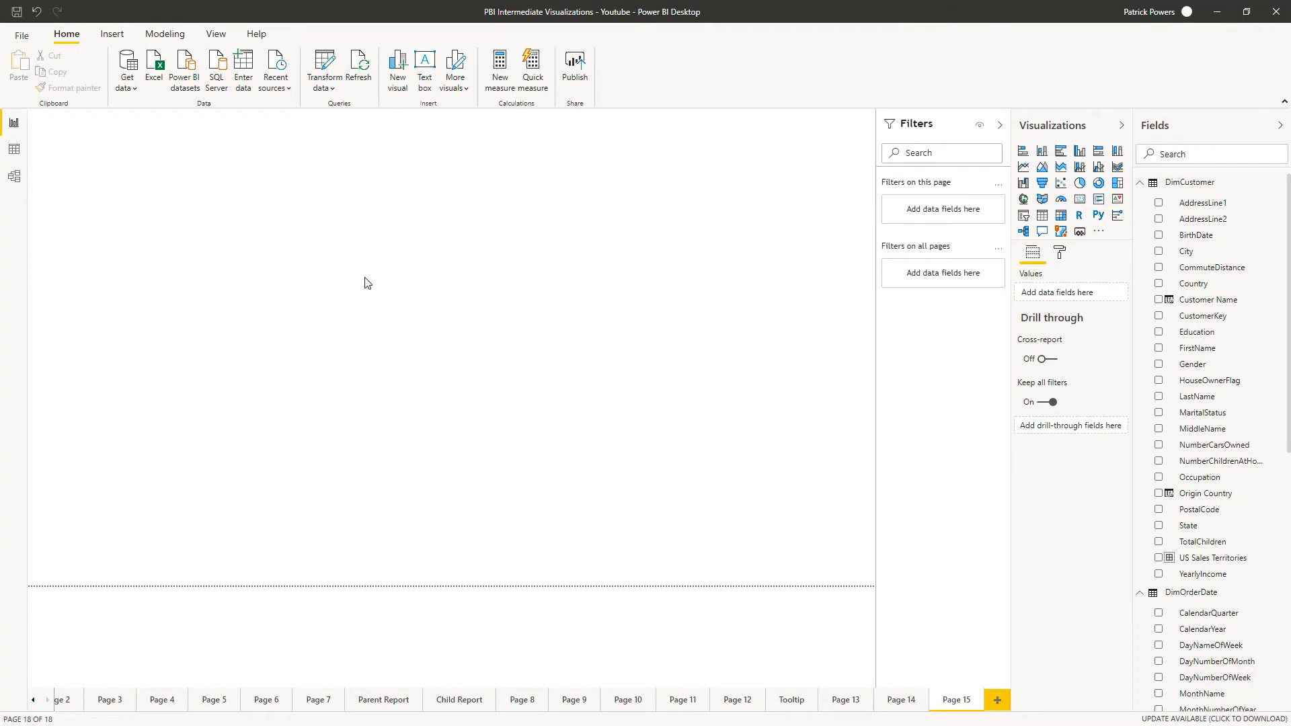
mouse_move(381, 273)
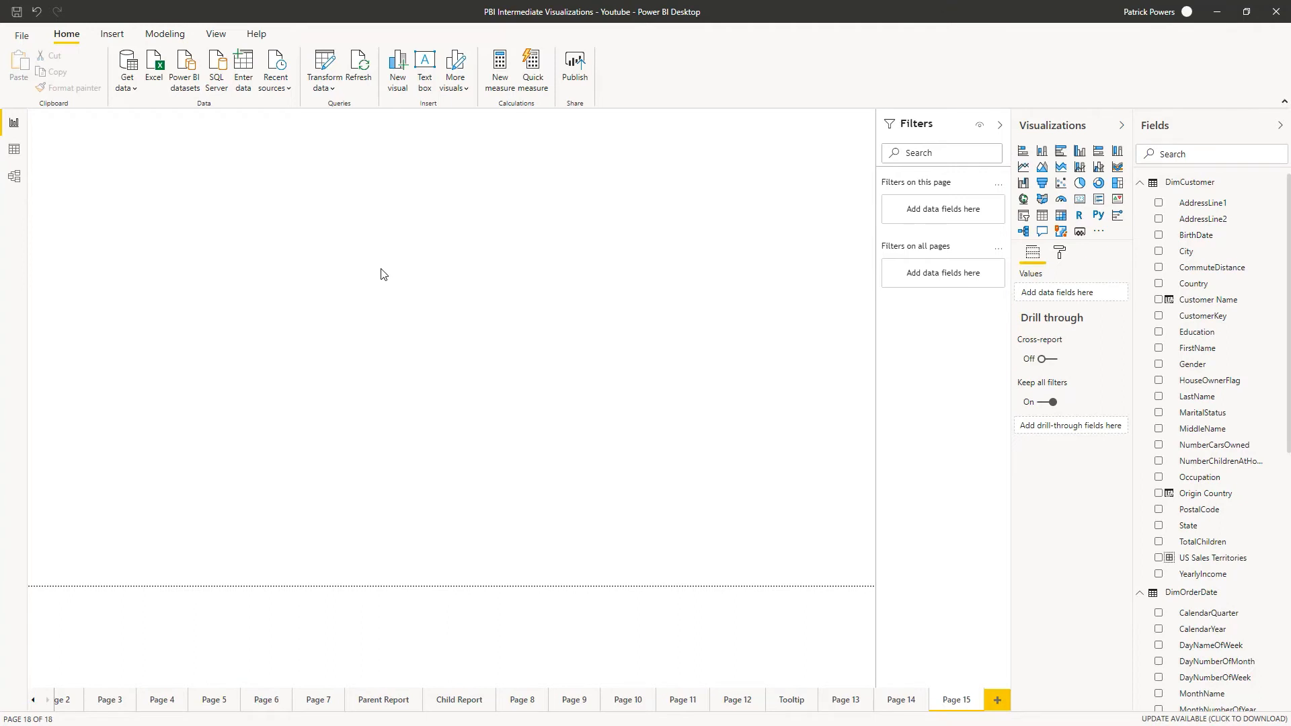
mouse_move(570, 307)
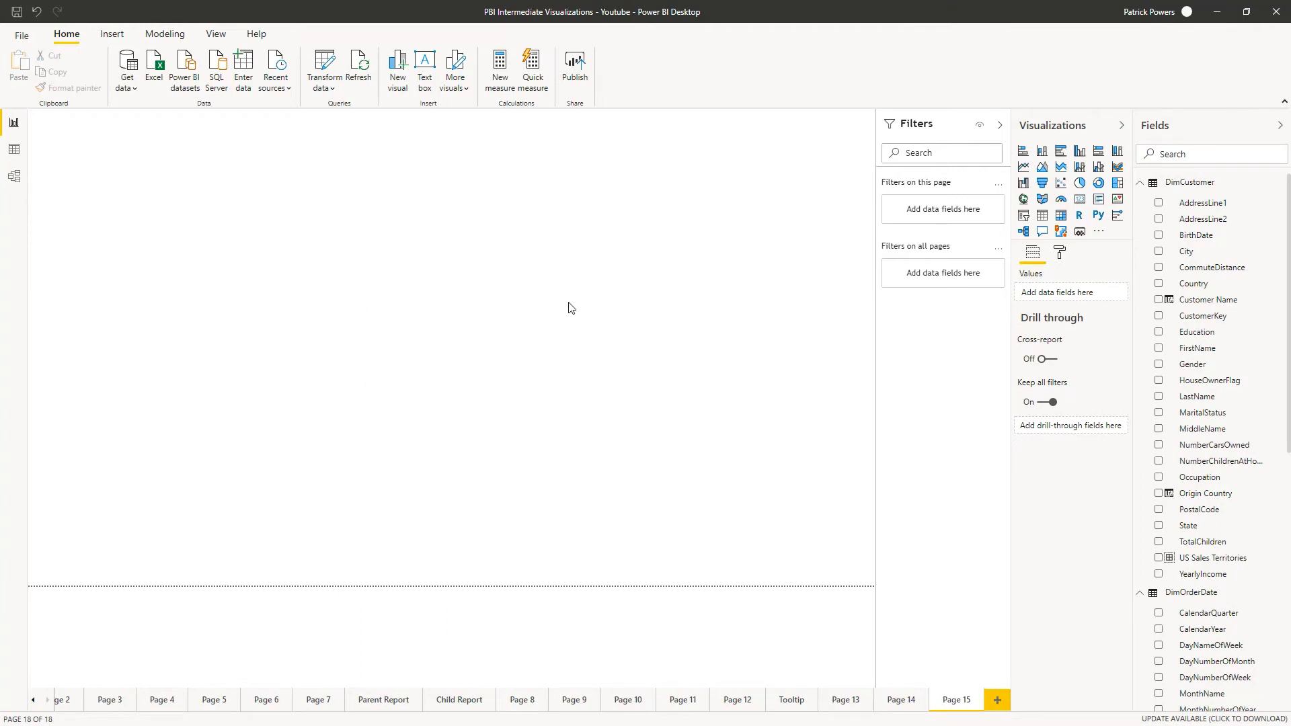
scroll(down, 3)
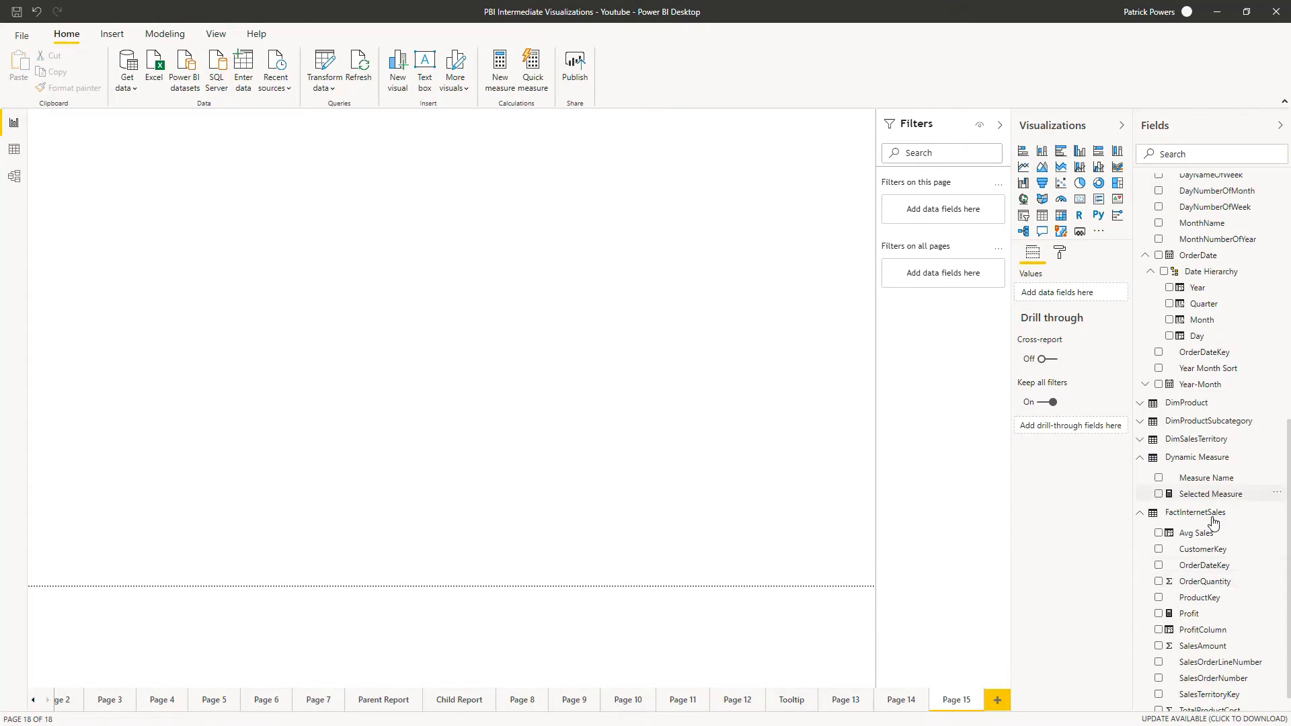
scroll(down, 3)
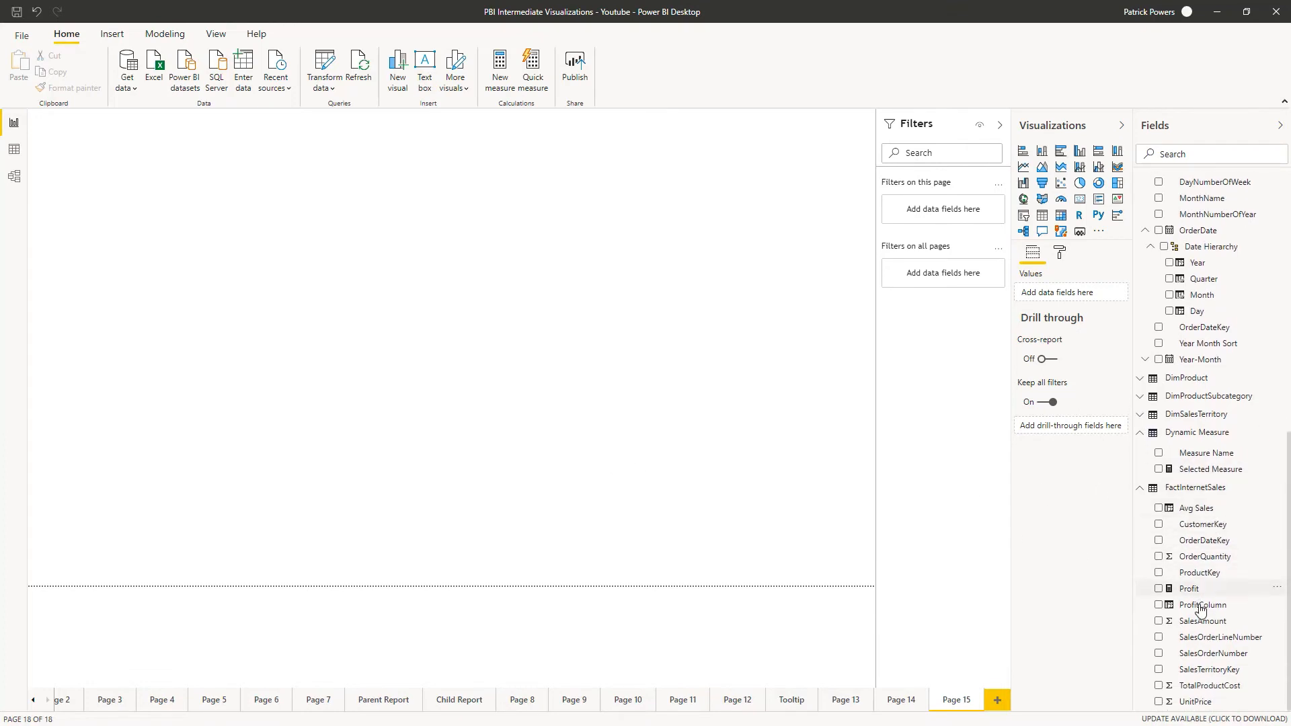
right_click(1202, 603)
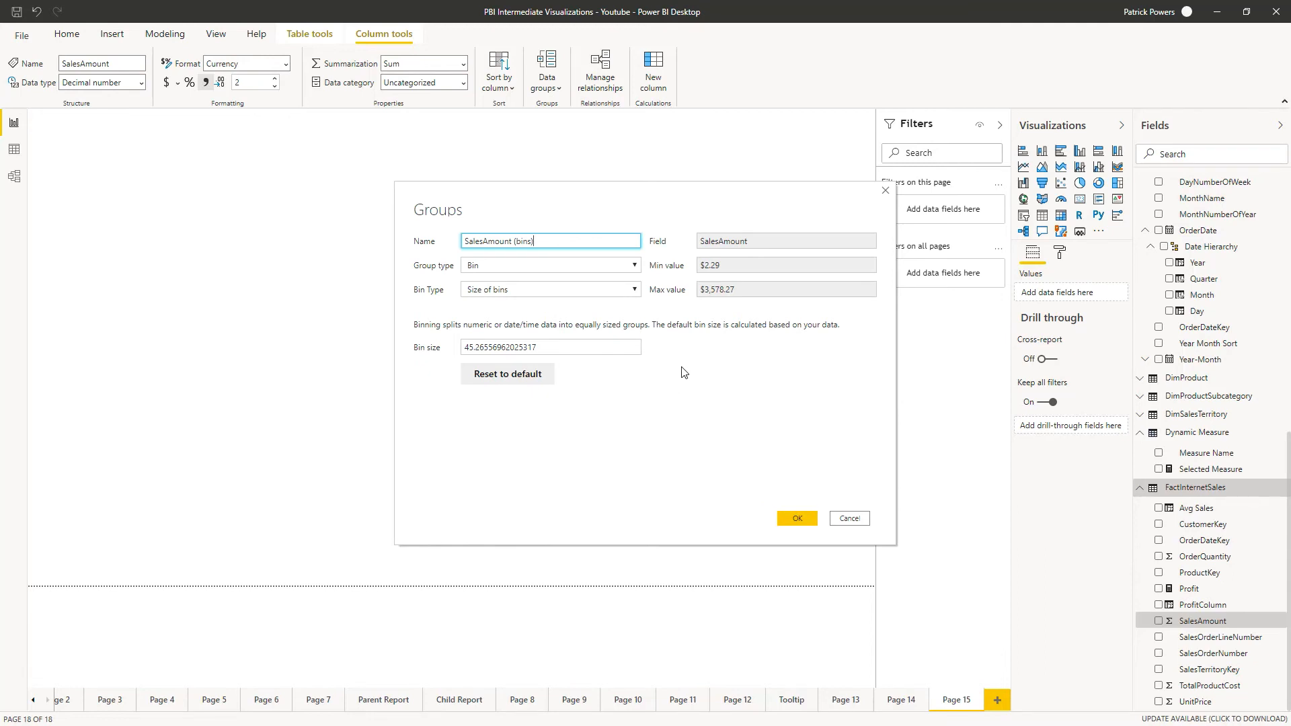
mouse_move(648, 311)
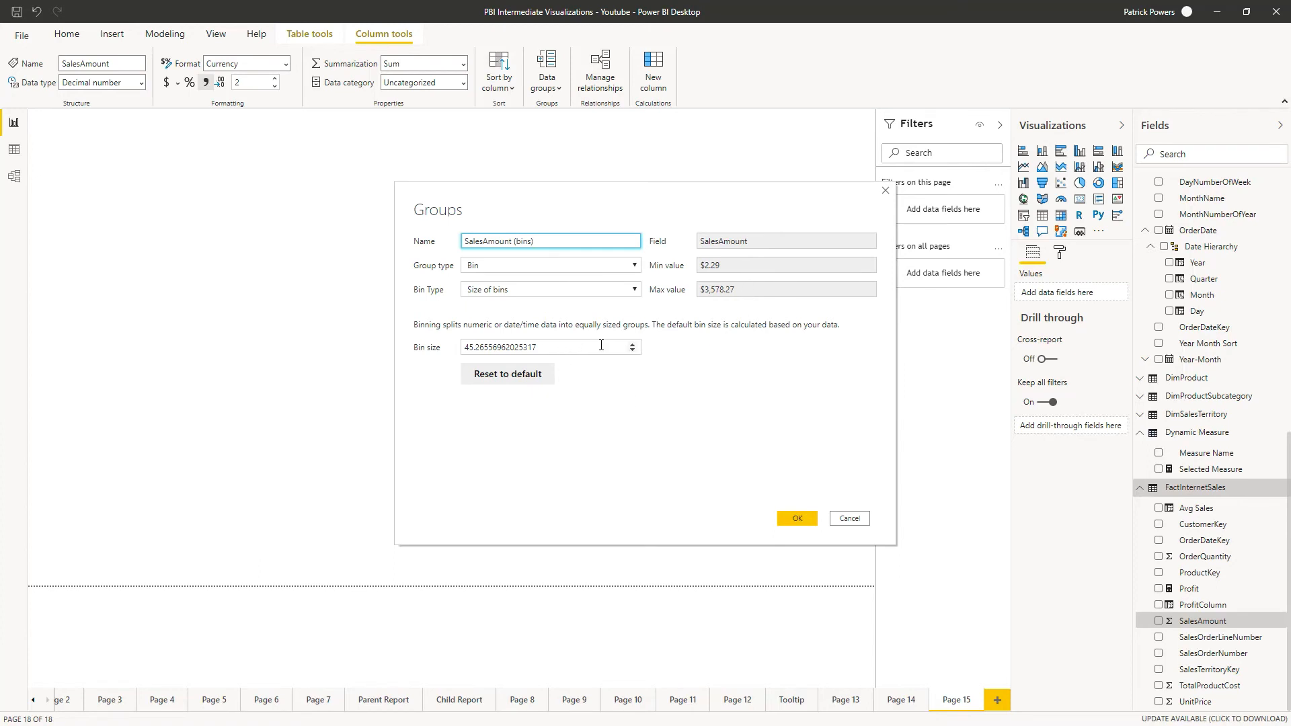
- Set the SalesAmount bin size to 100 and confirm the SalesAmount (bins) group
text(100)
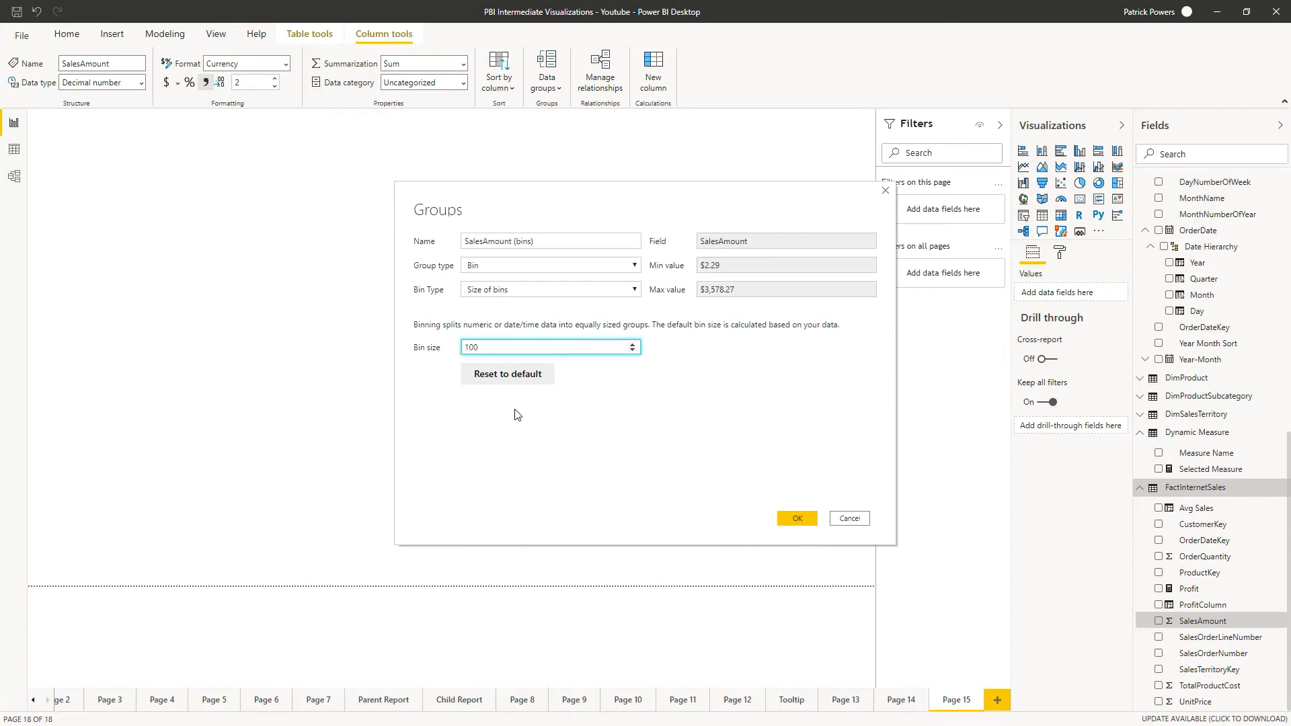
click(795, 517)
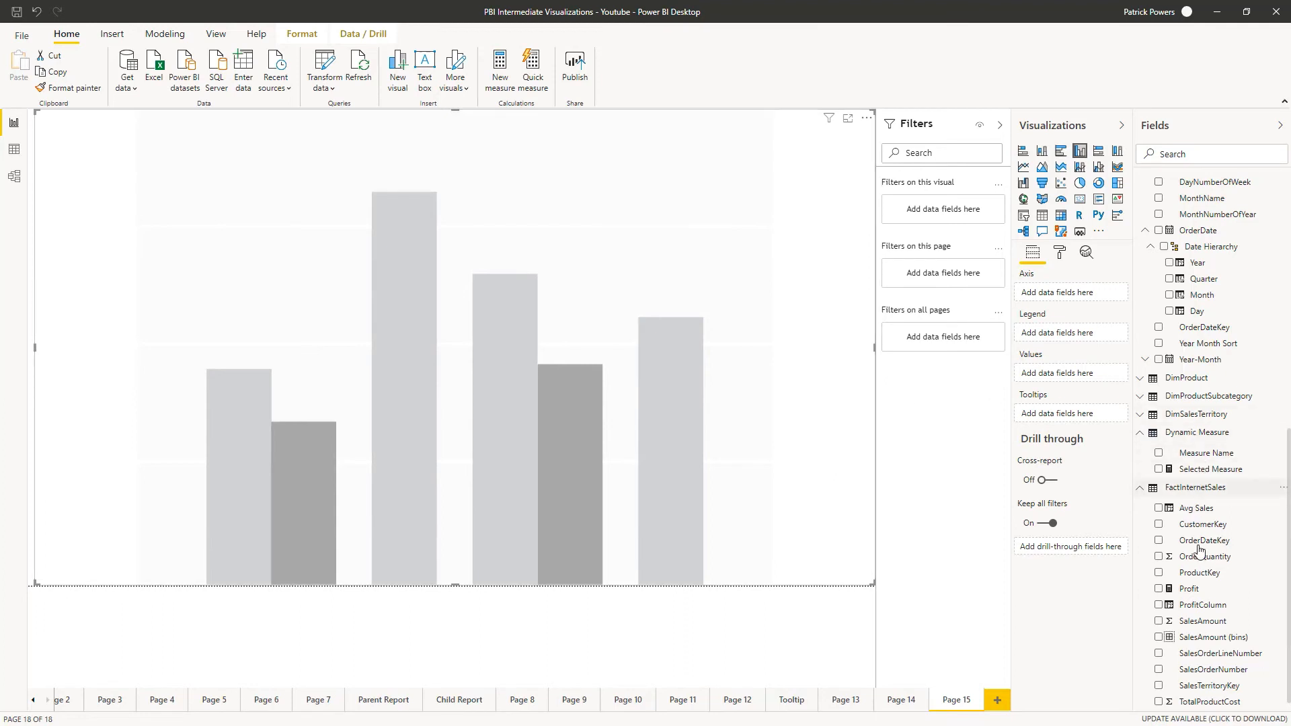
mouse_move(1212, 636)
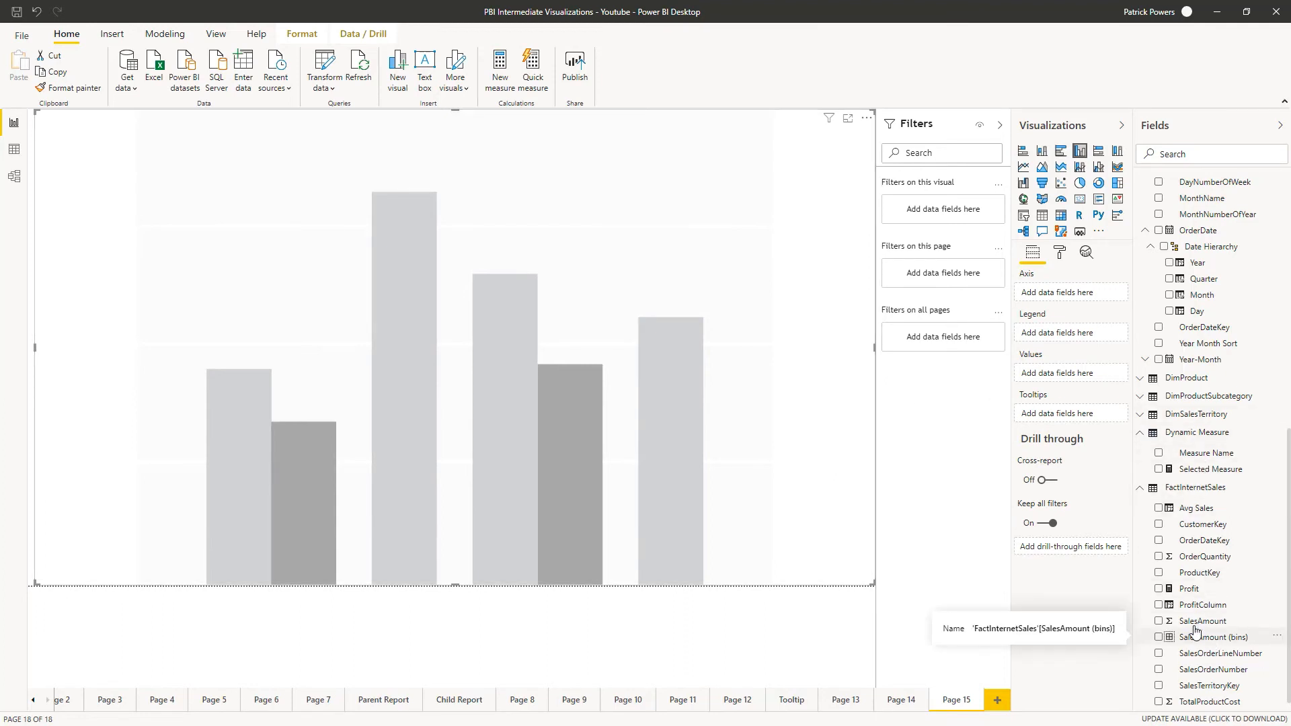
- Put SalesAmount (bins) on the column chart's axis
click(1158, 636)
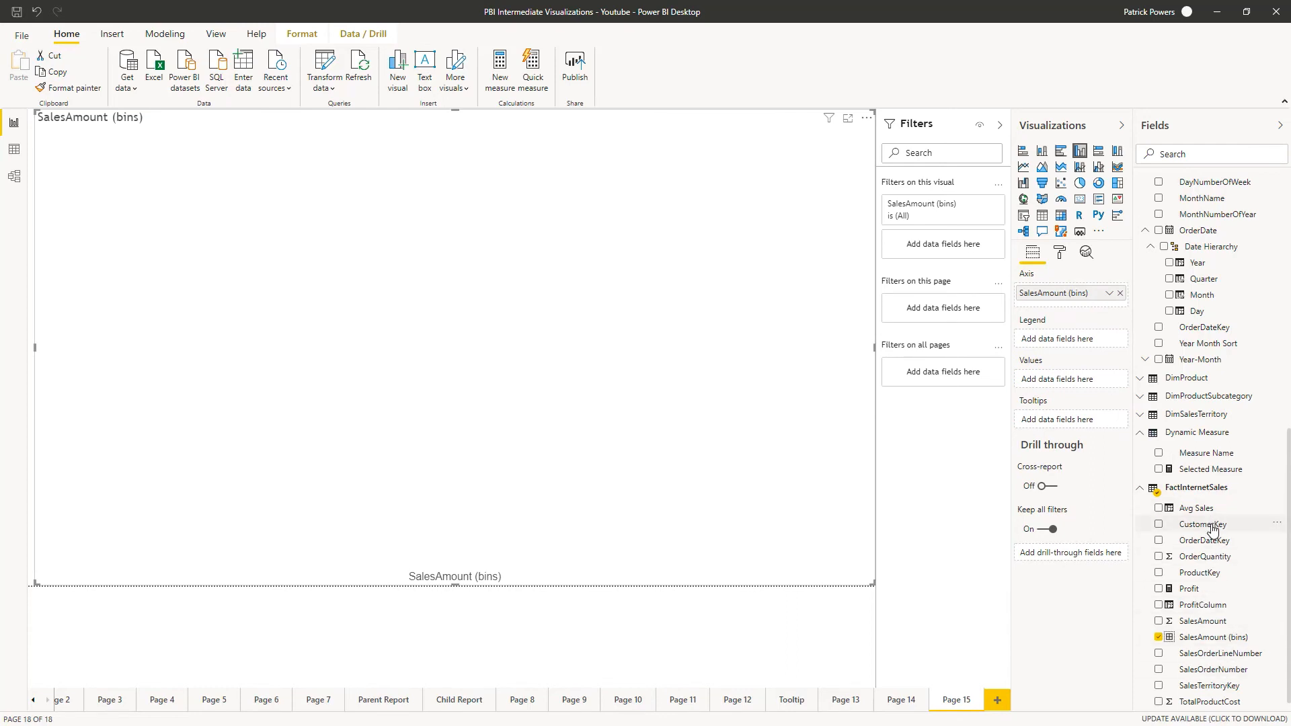
mouse_move(1202, 523)
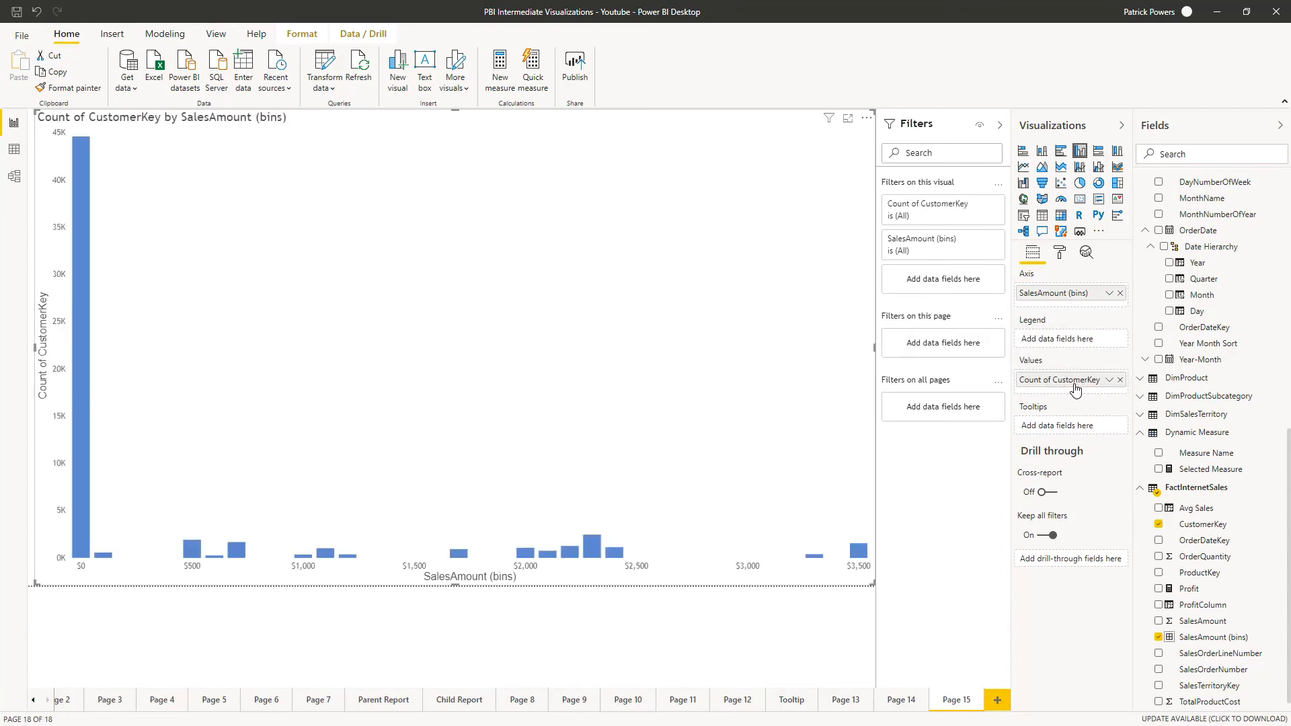
mouse_move(1035, 393)
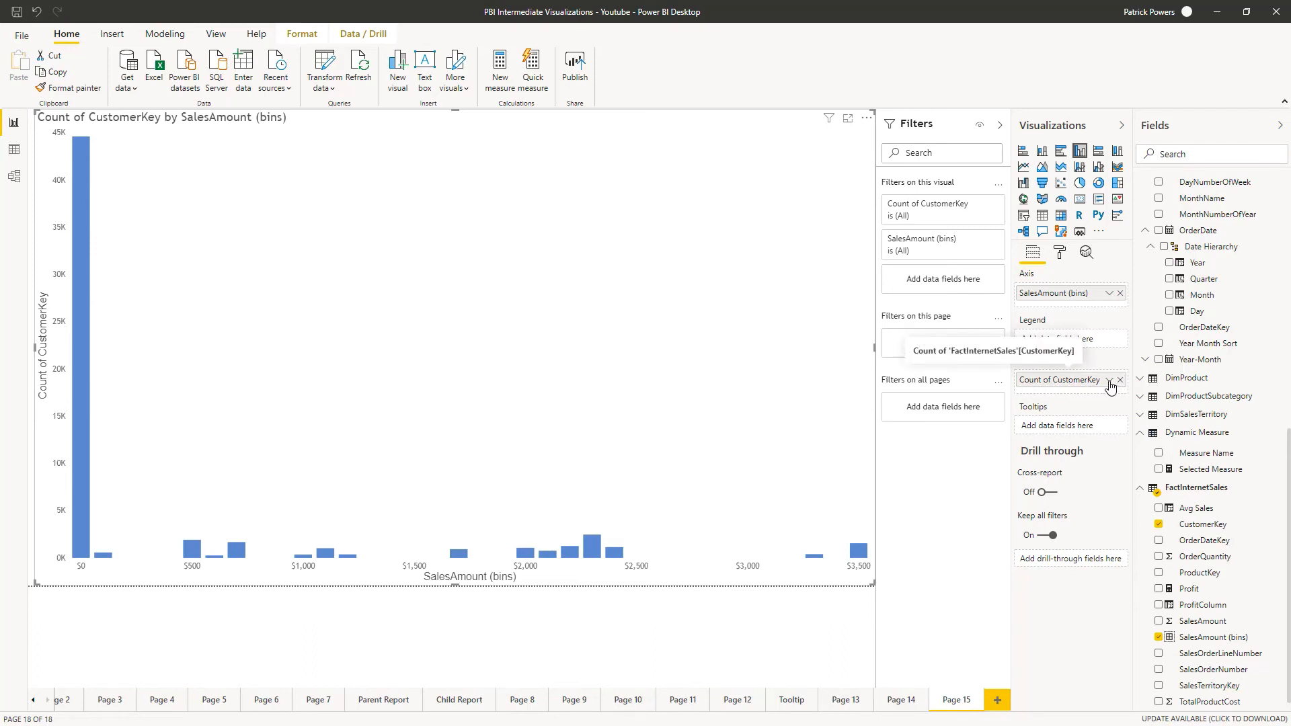
- Change the CustomerKey aggregation in the Values well to Count (Distinct)
click(1109, 379)
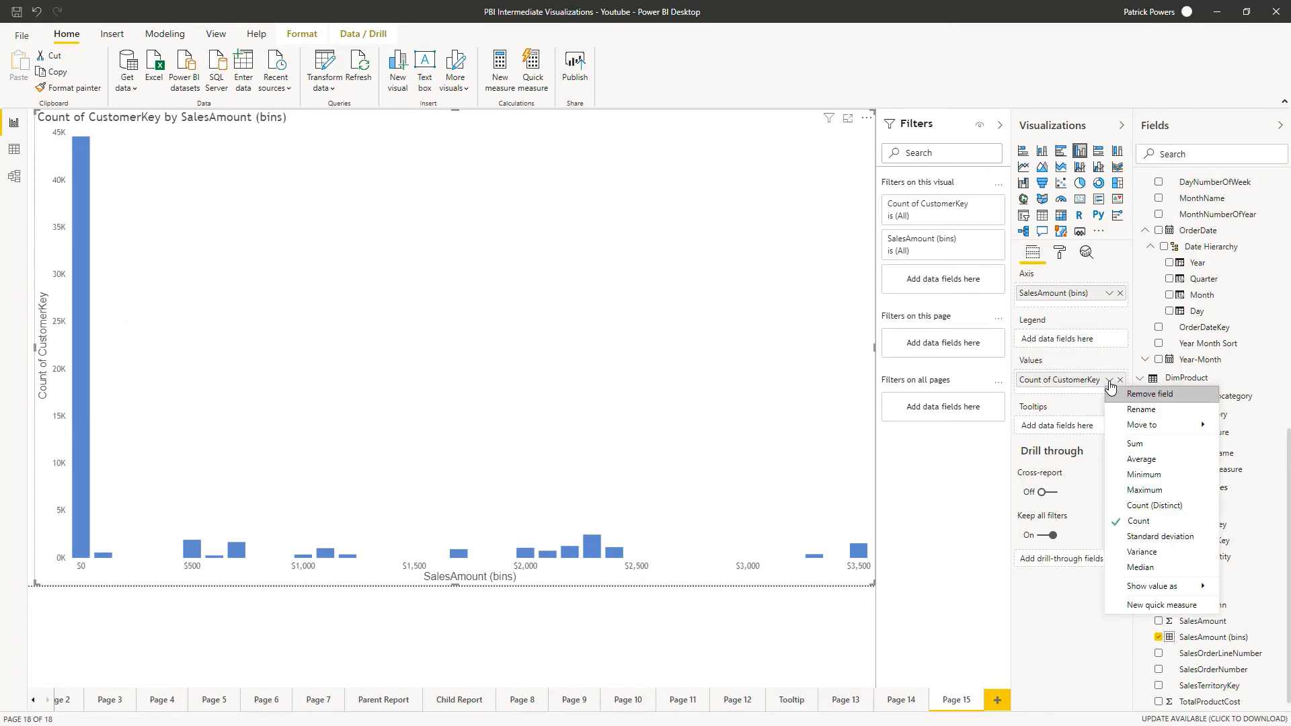
mouse_move(1153, 505)
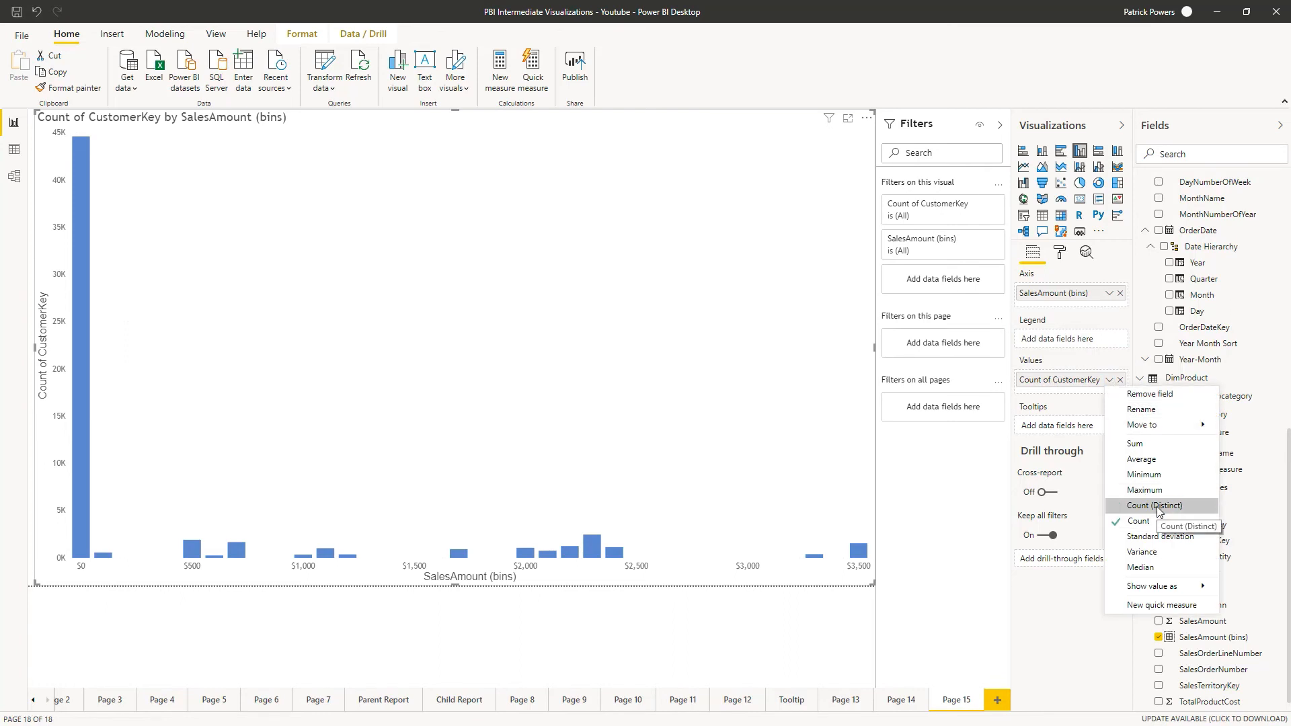
click(1154, 505)
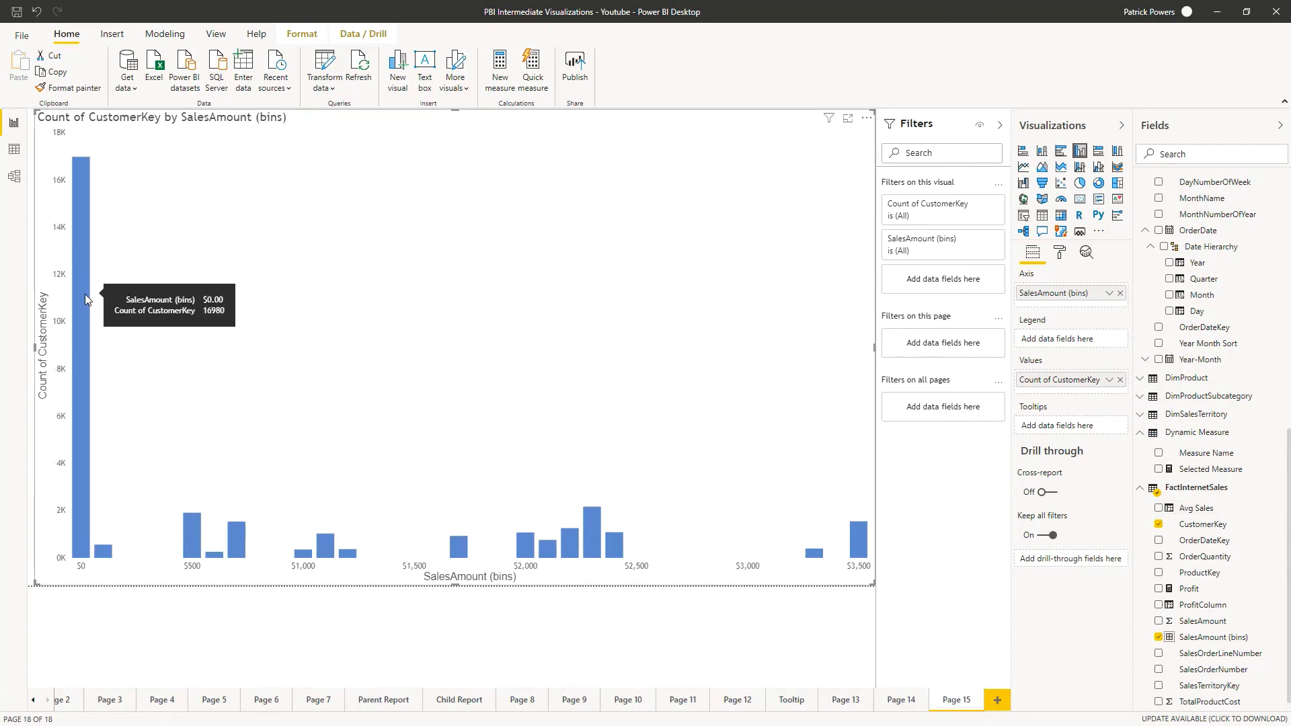
mouse_move(341, 350)
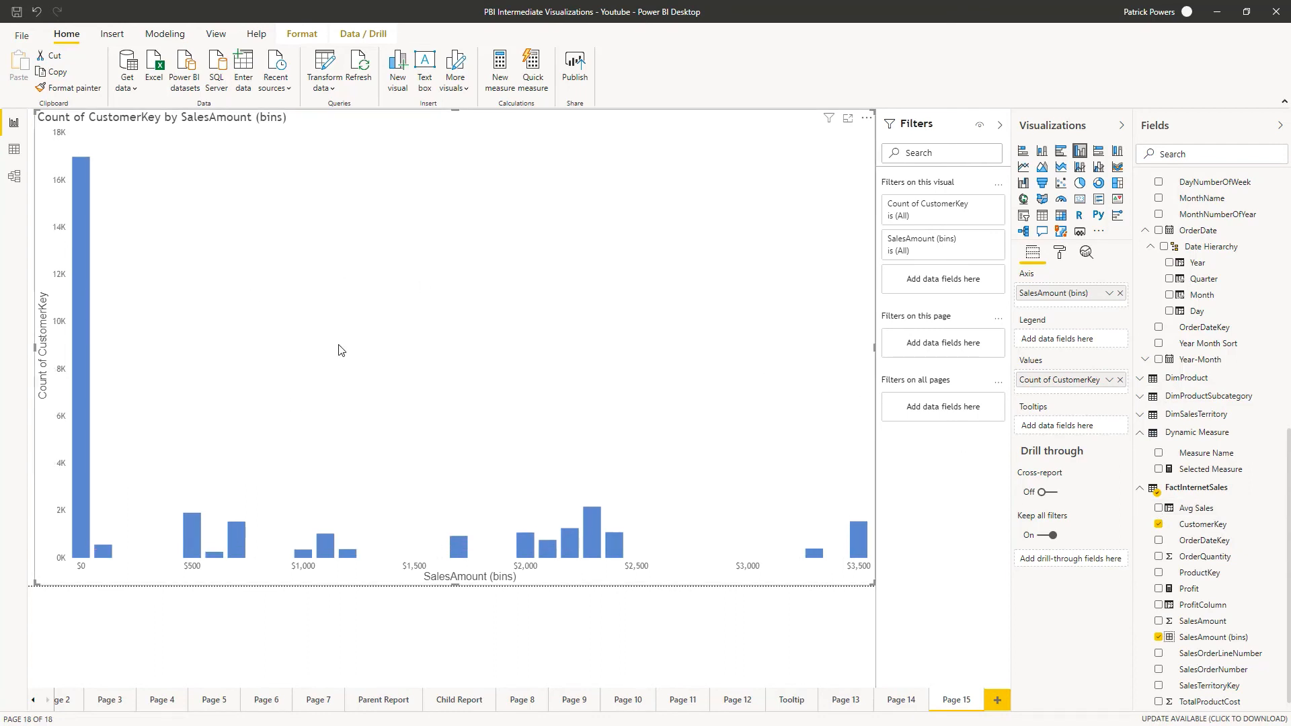
mouse_move(607, 638)
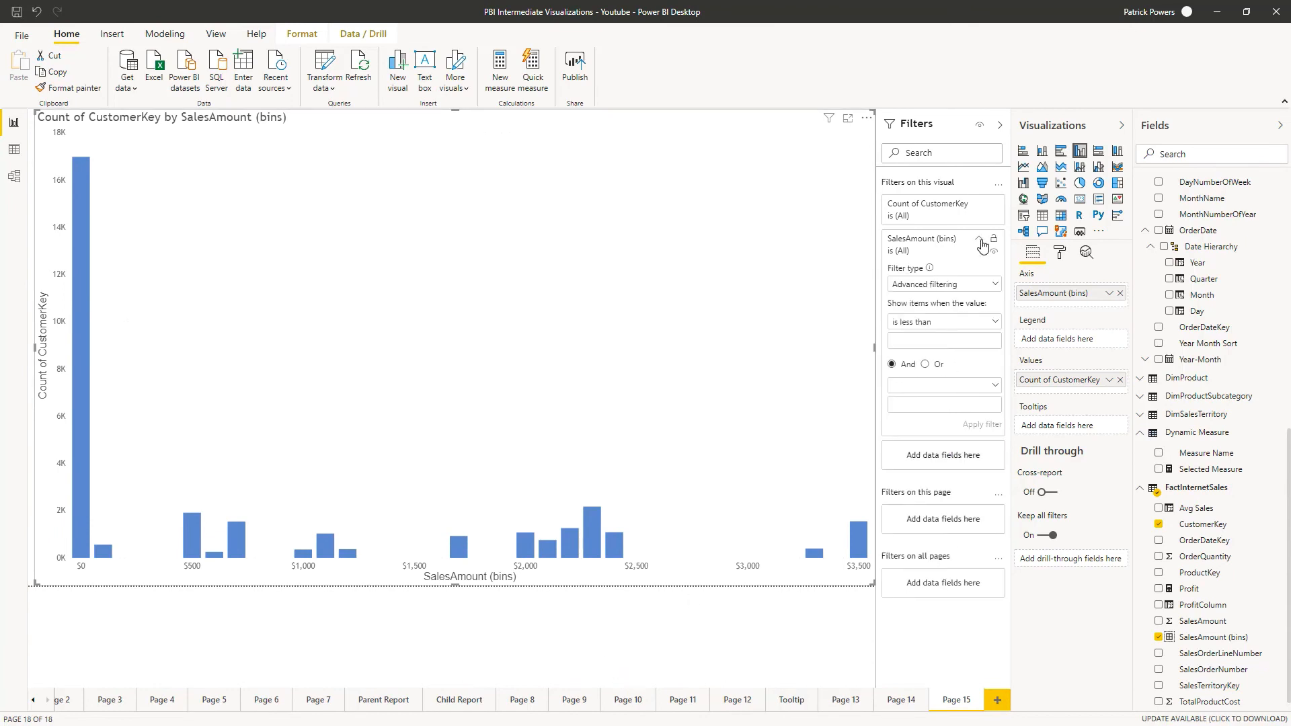
- Apply a Top 10 filter on SalesAmount (bins) ranked by Count of CustomerKey
click(943, 284)
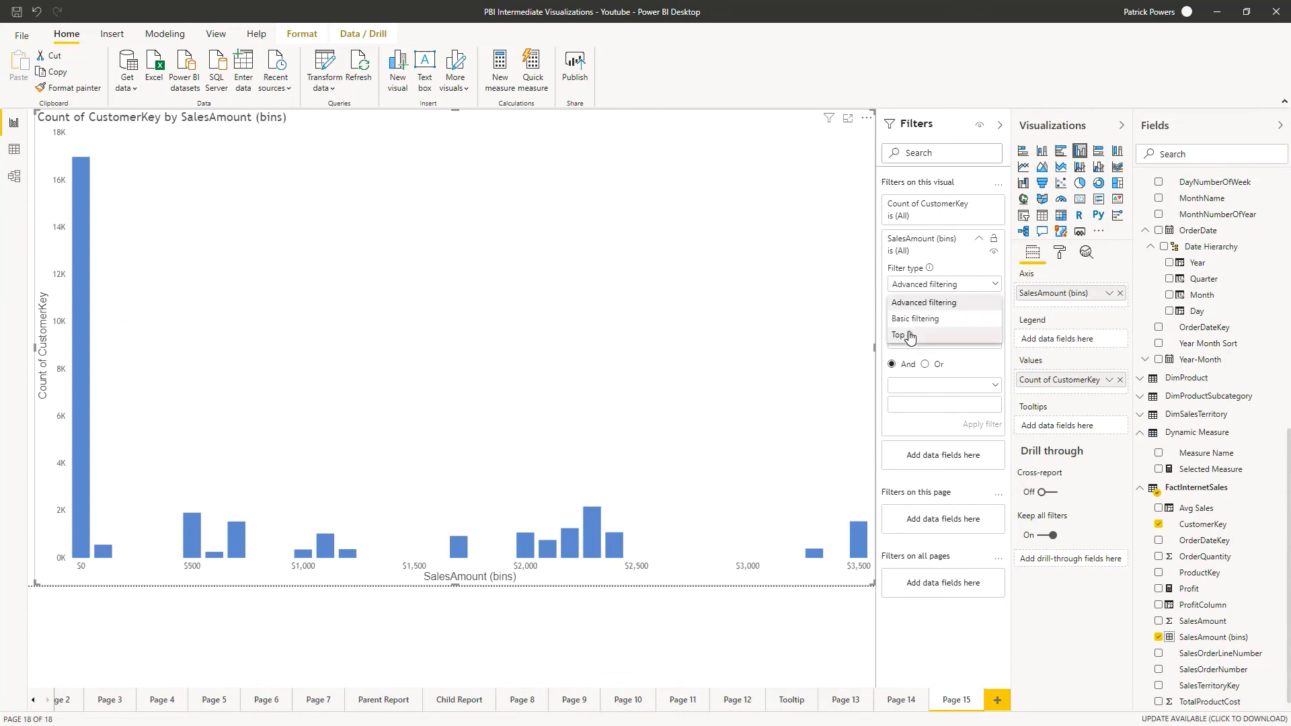
click(903, 334)
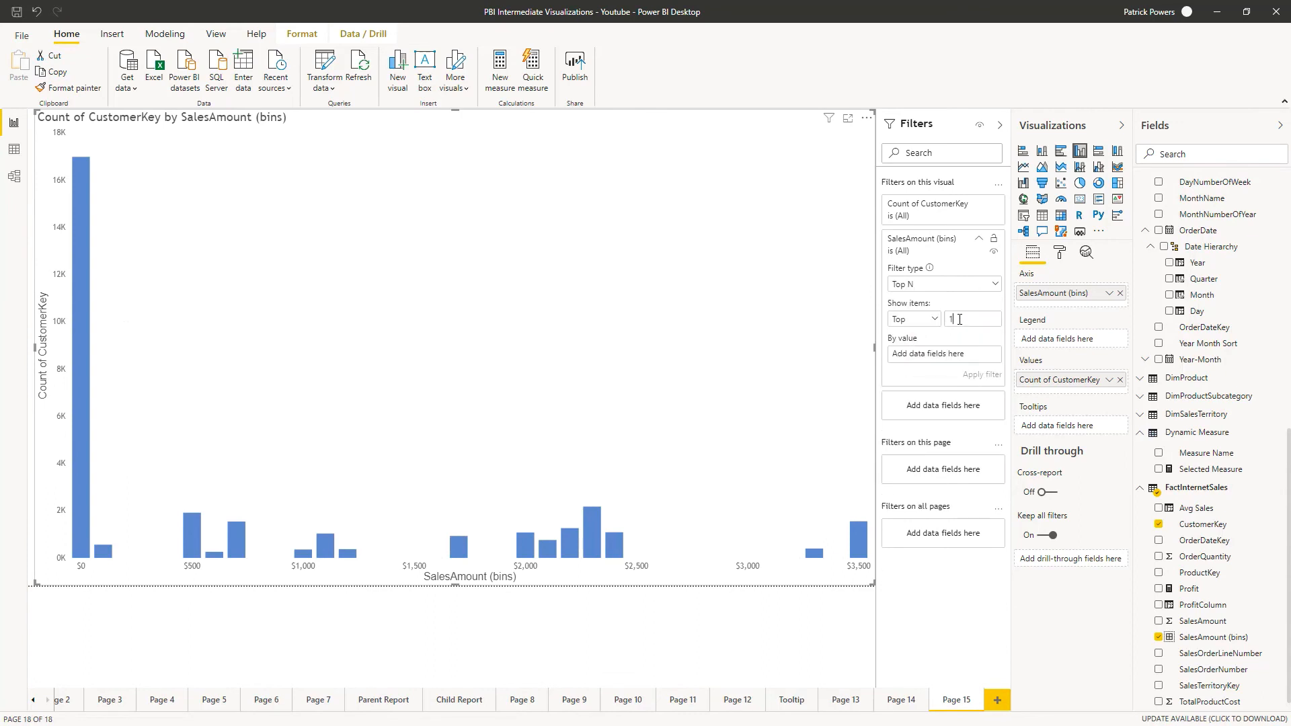
text(0)
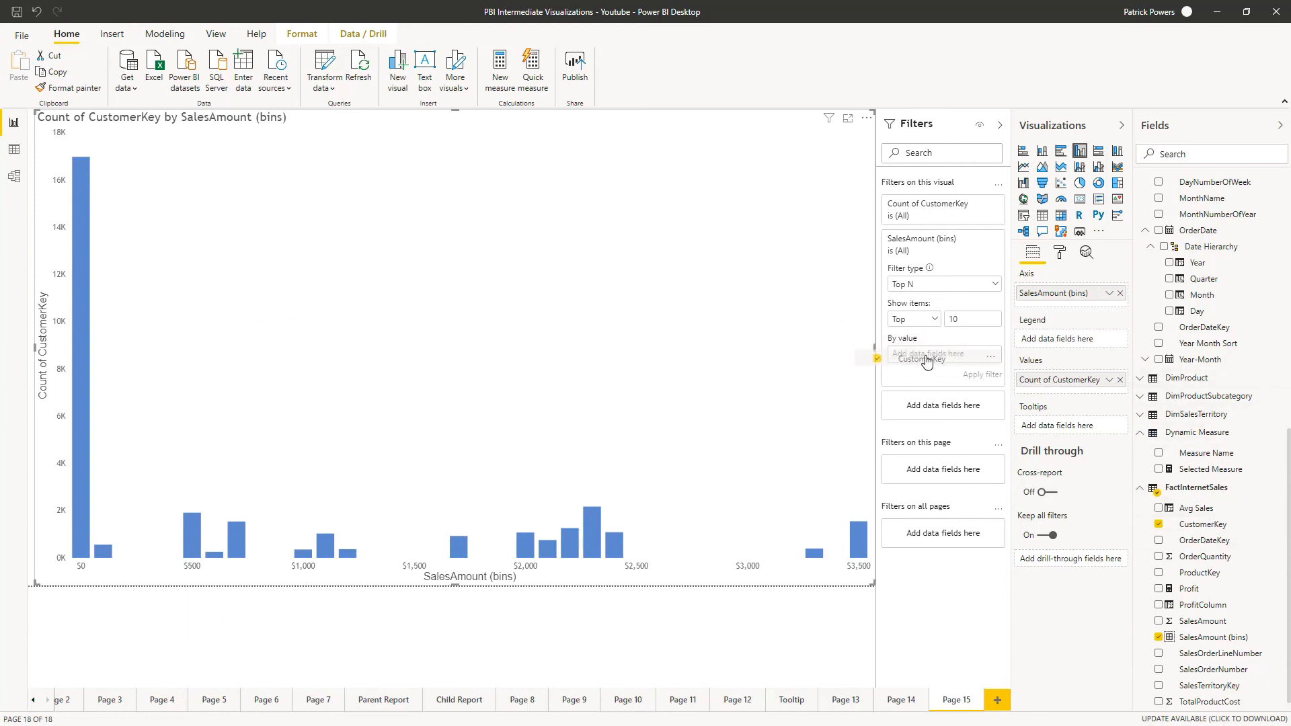
click(986, 354)
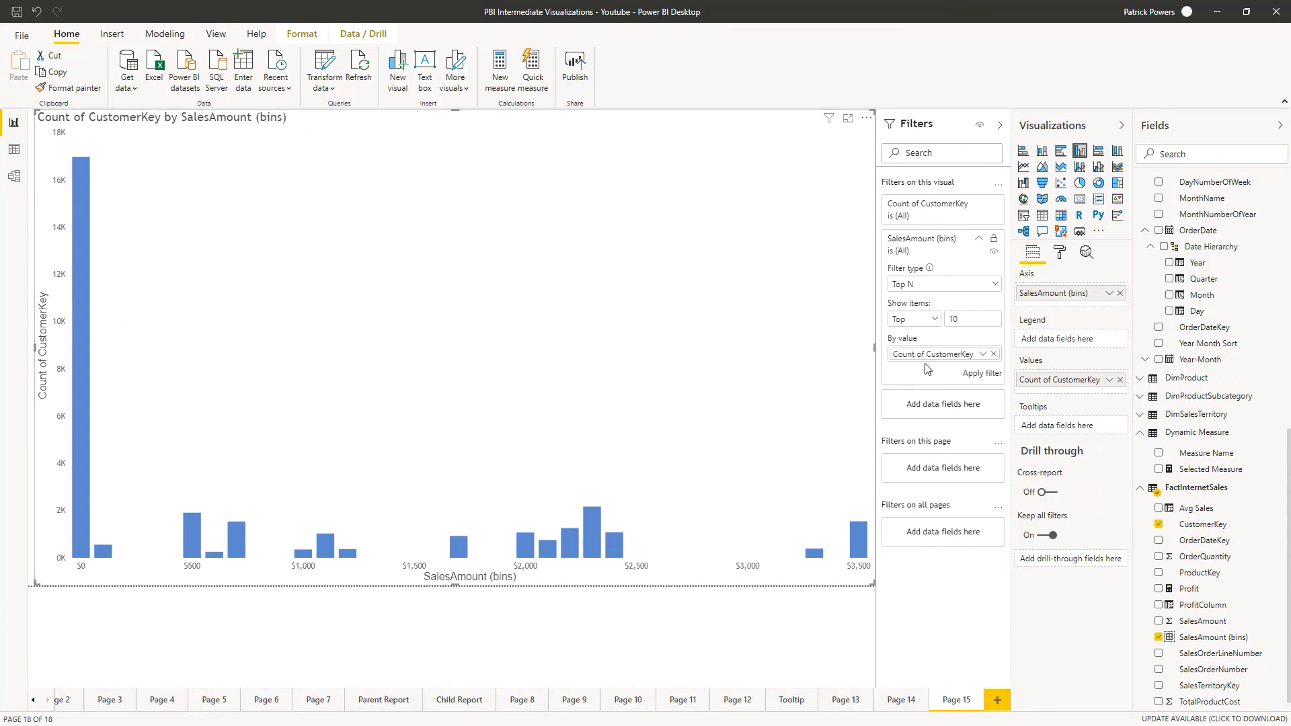
mouse_move(981, 372)
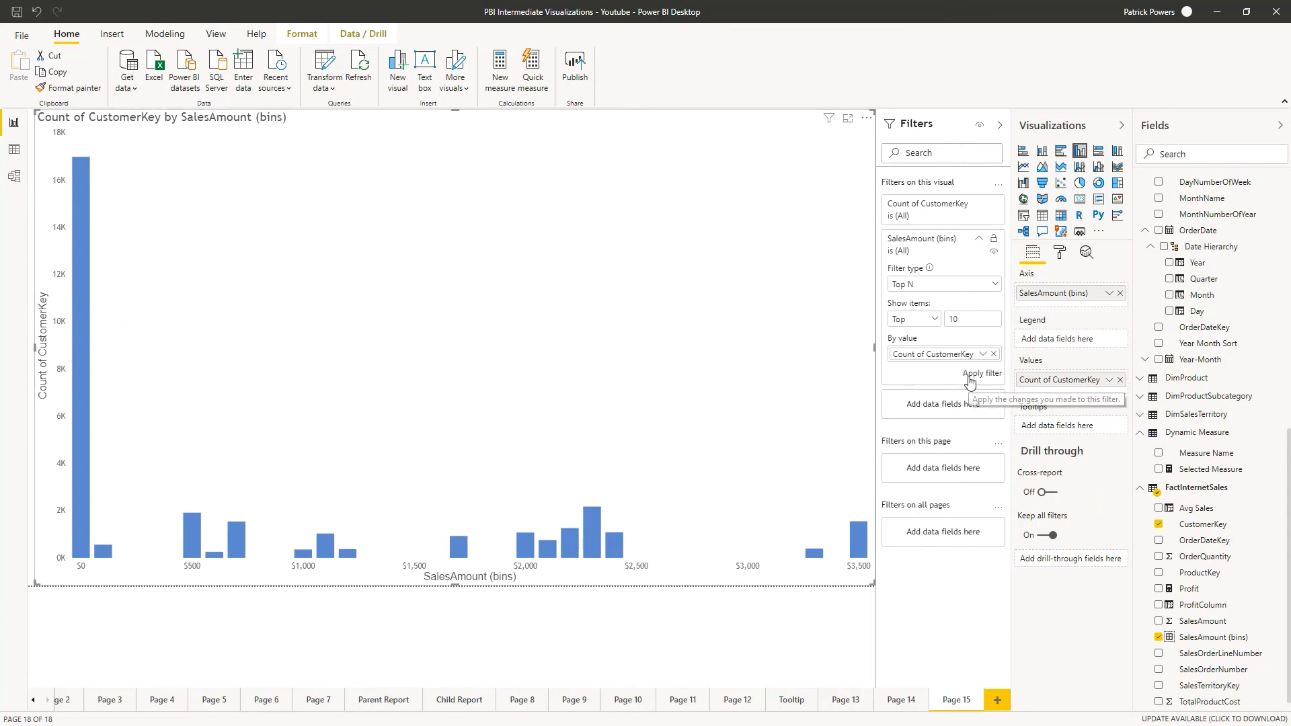
click(980, 372)
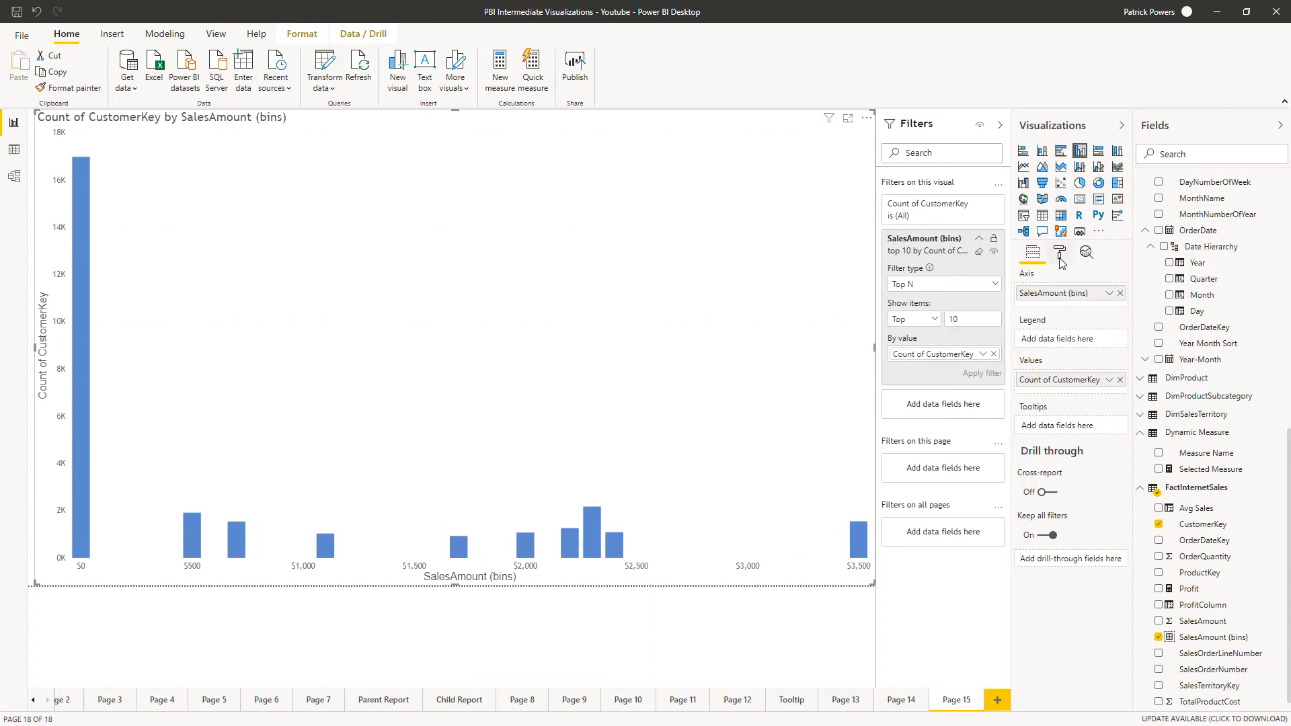
mouse_move(1059, 252)
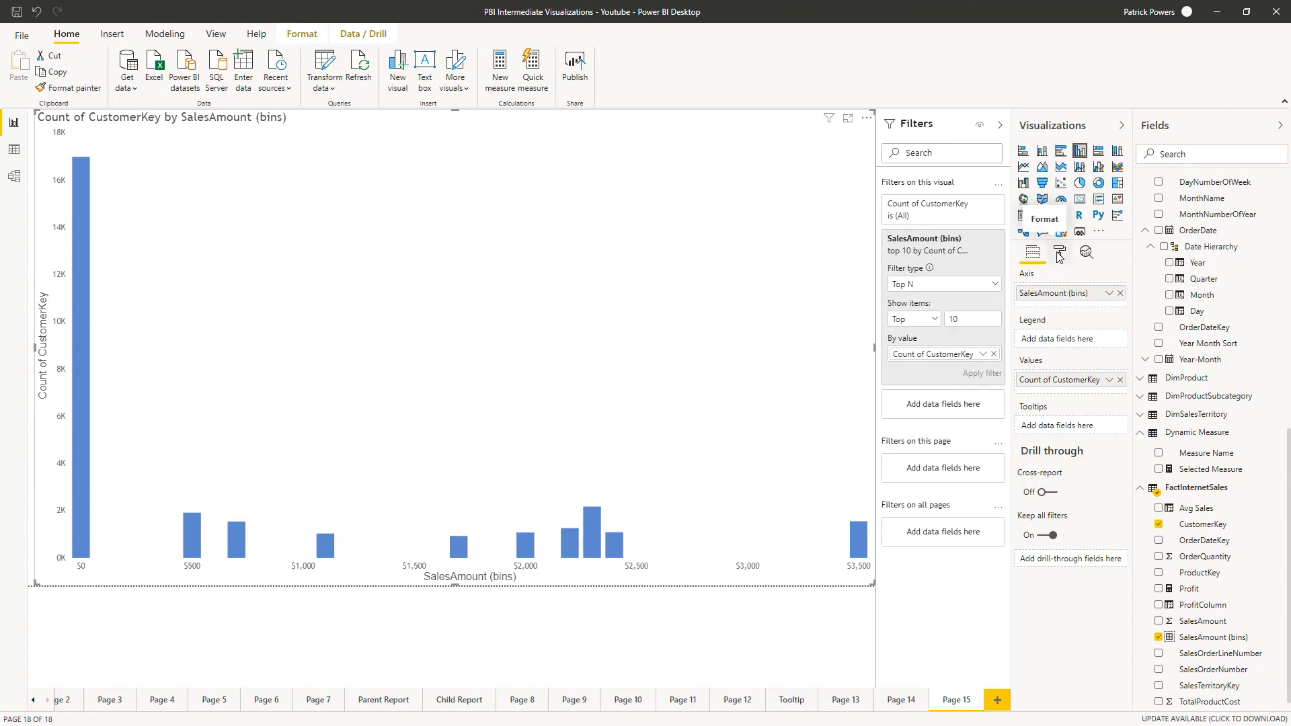
- Switch Data labels to On so each column shows its customer count
click(1059, 251)
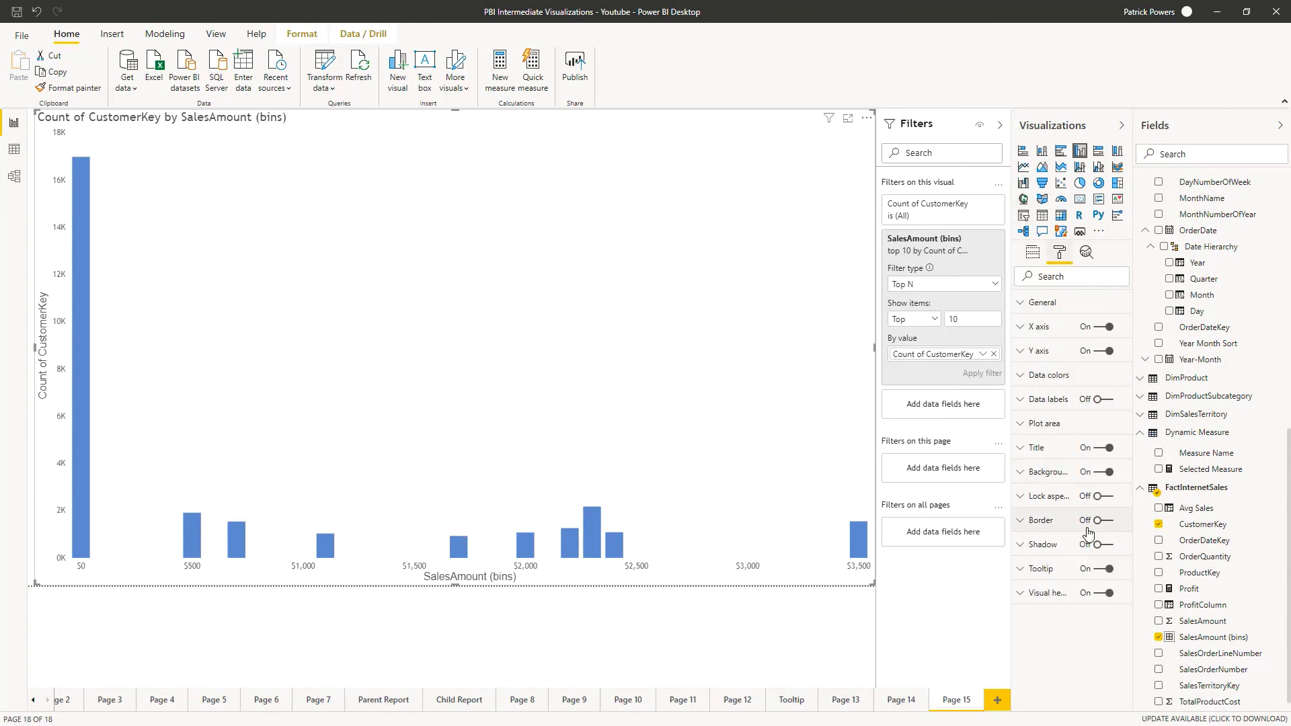
click(1112, 399)
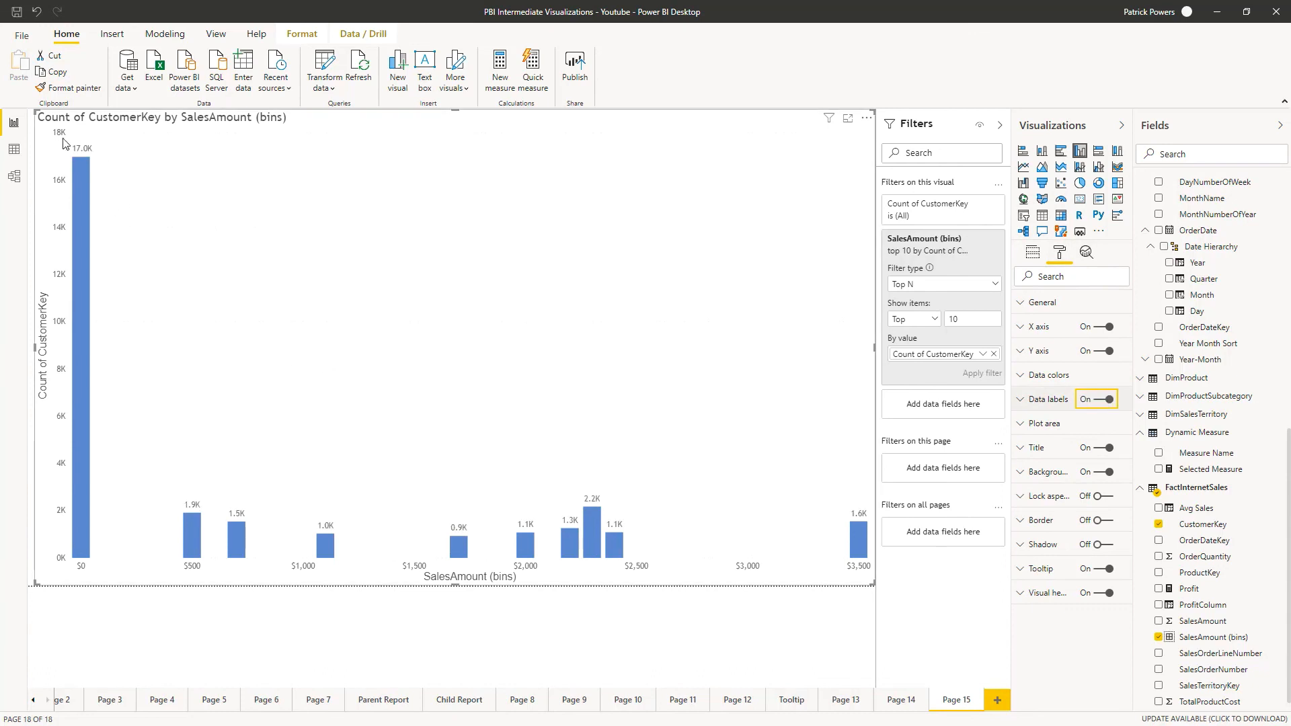
mouse_move(207, 508)
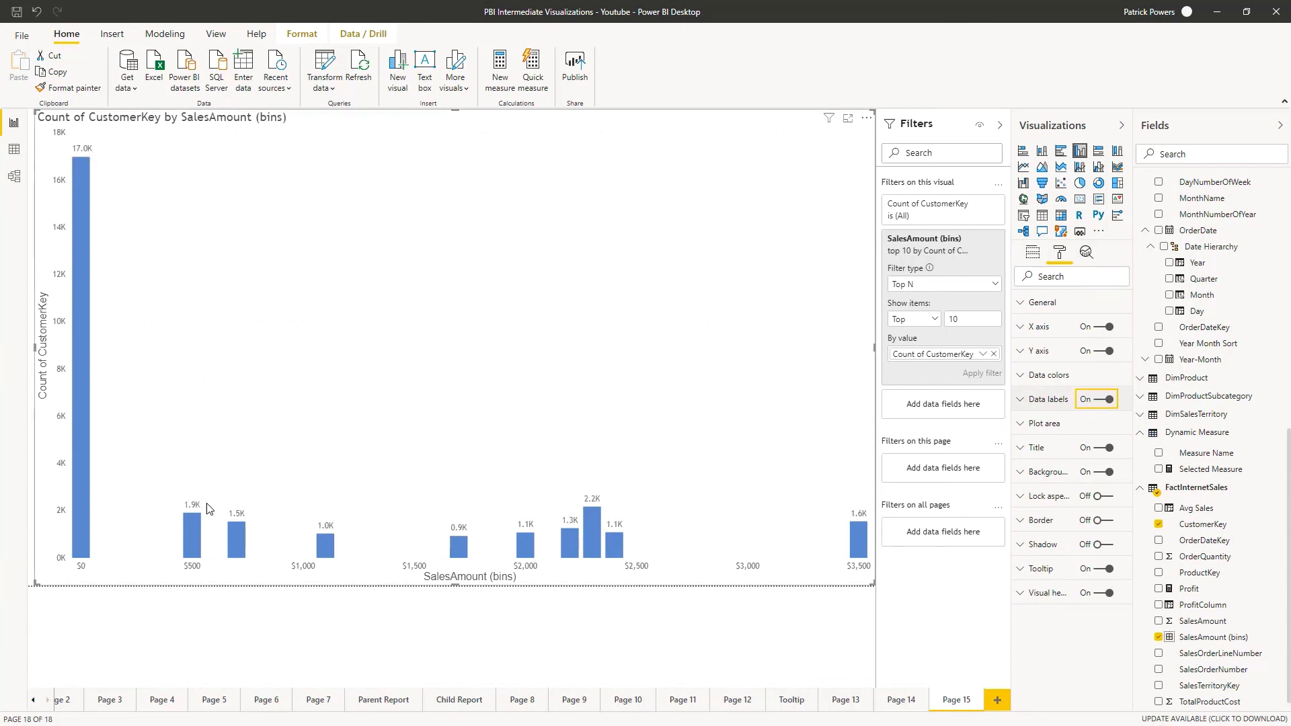
mouse_move(238, 535)
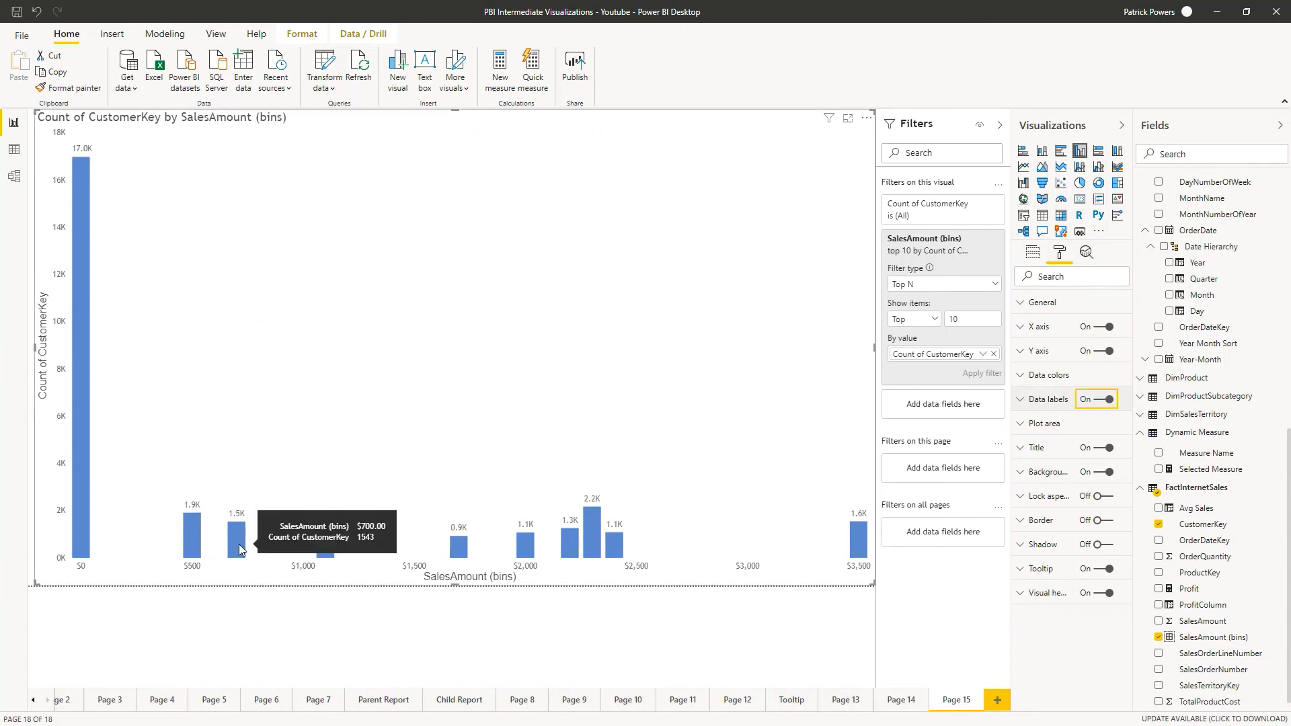